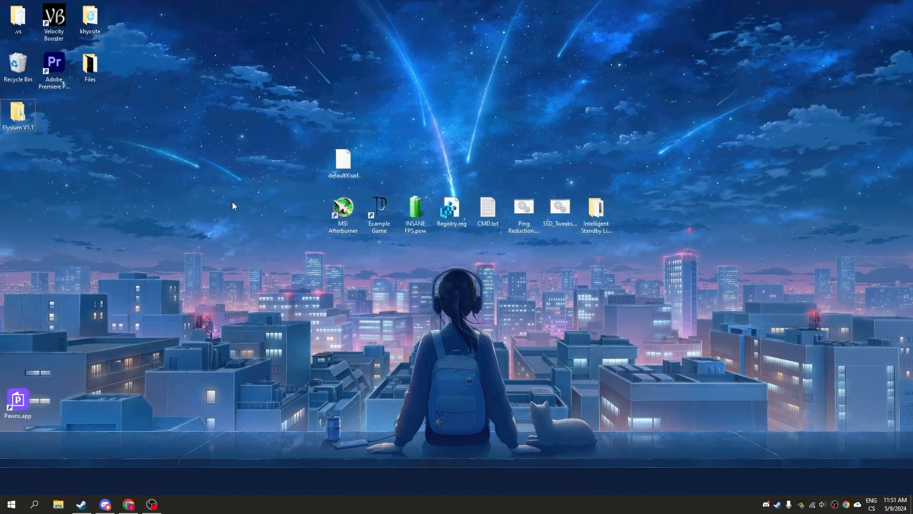
pyautogui.moveTo(370, 247)
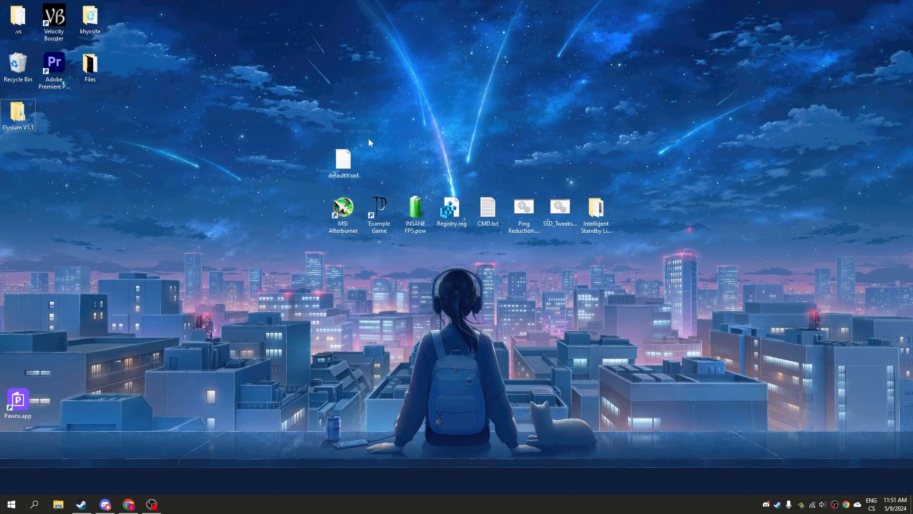
pyautogui.moveTo(292, 206)
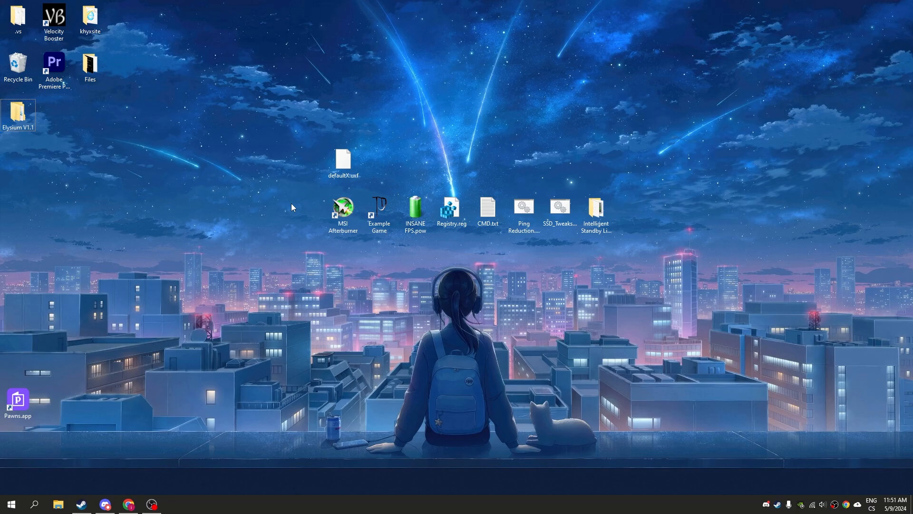
pyautogui.moveTo(311, 214)
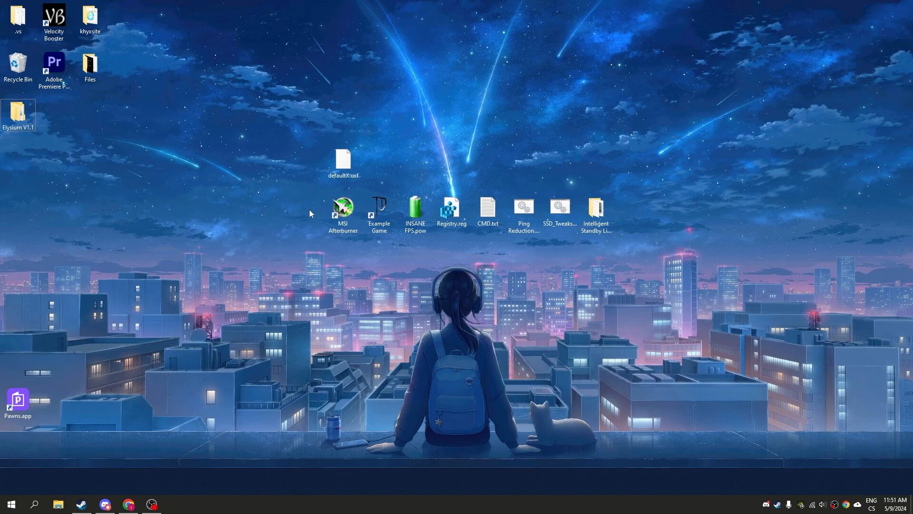
pyautogui.moveTo(335, 246)
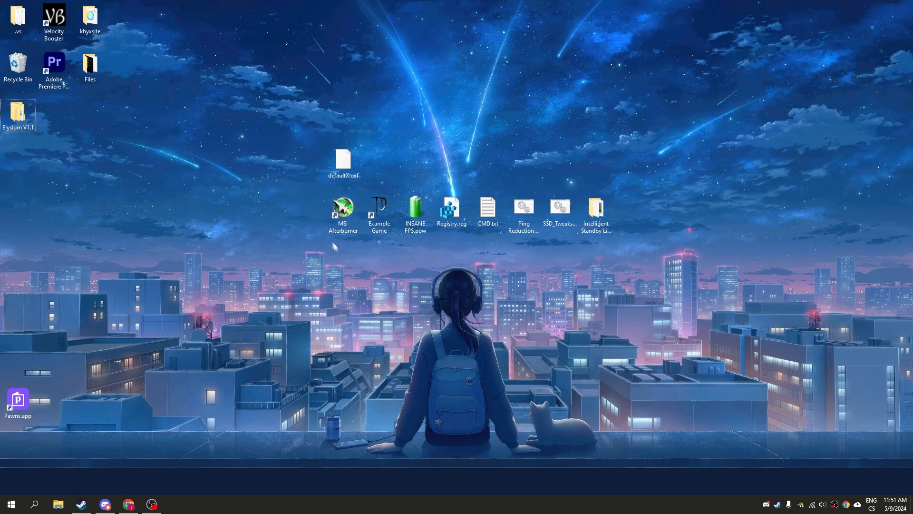
# Open Afterburner's install folder from its shortcut and move the .uxf skin into Skins
pyautogui.click(343, 209)
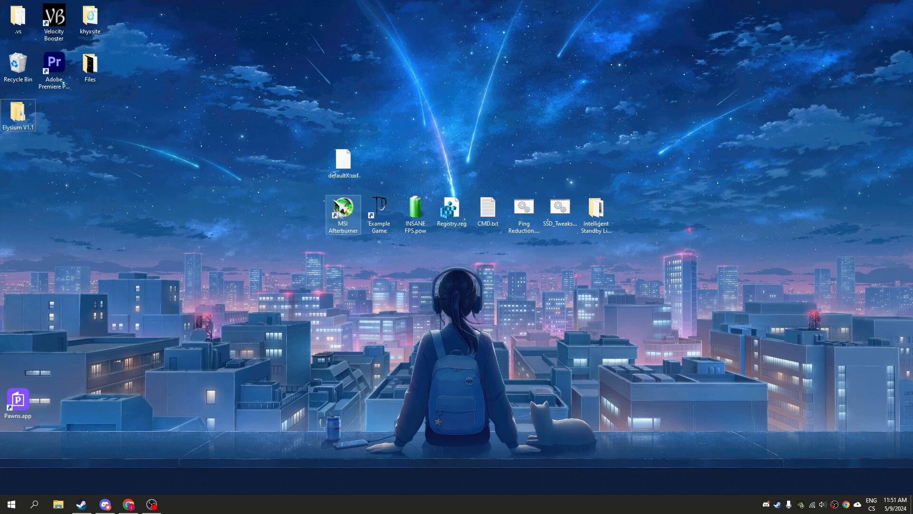
pyautogui.moveTo(342, 209)
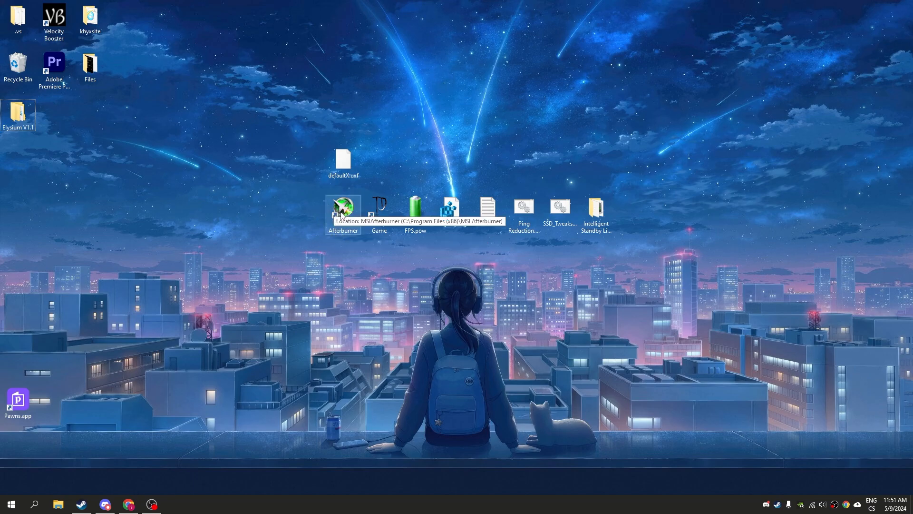
pyautogui.moveTo(337, 162)
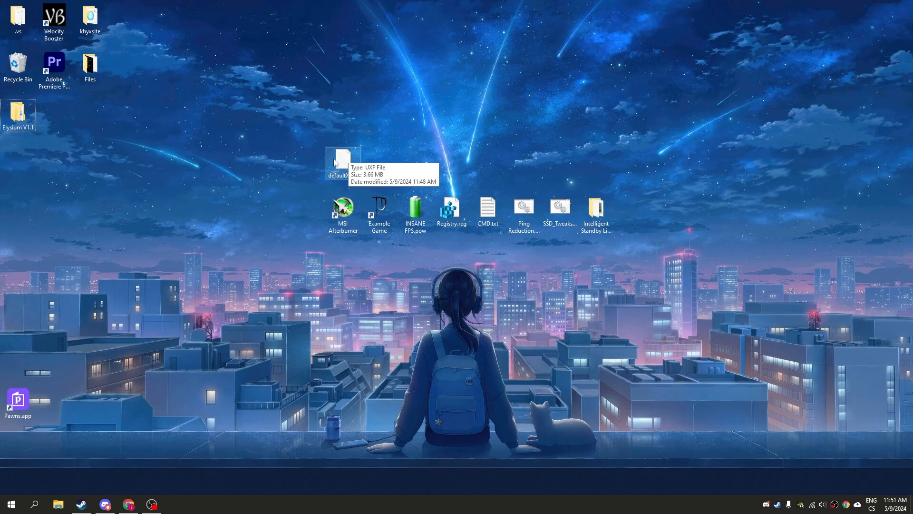
pyautogui.moveTo(346, 210)
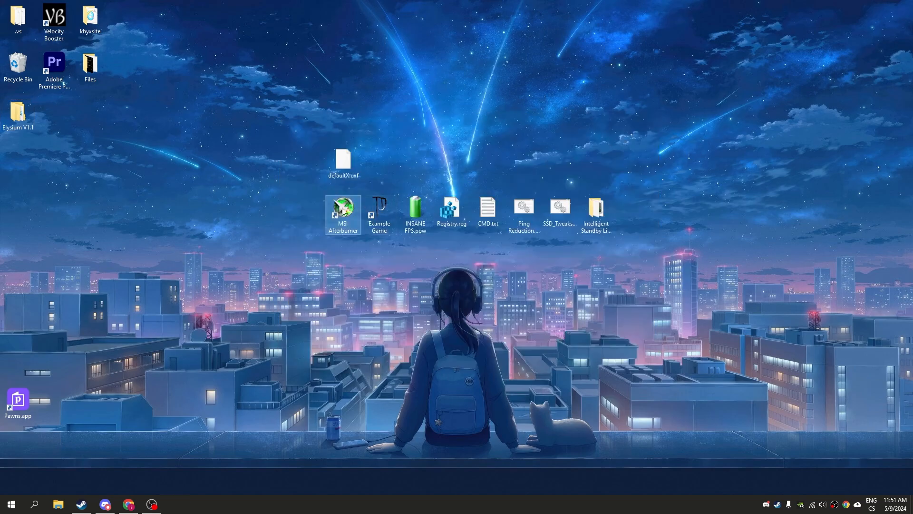
pyautogui.rightClick(343, 213)
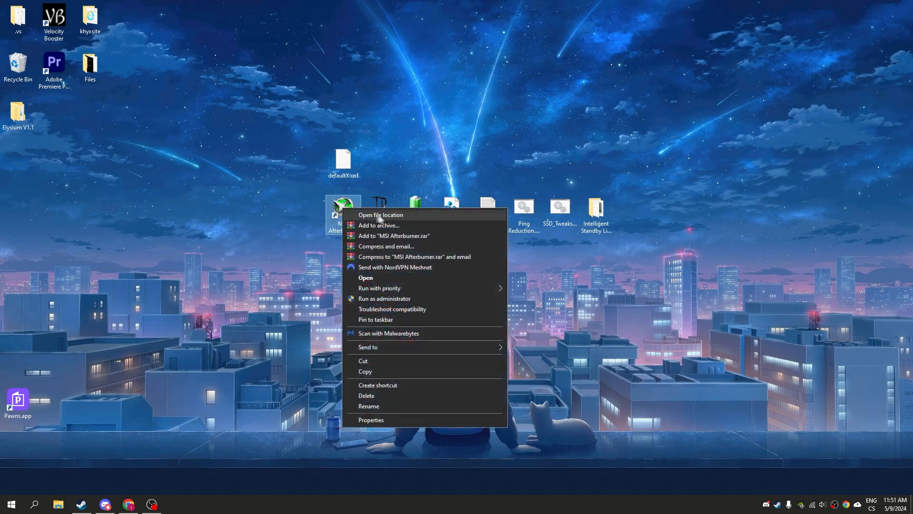
pyautogui.click(380, 215)
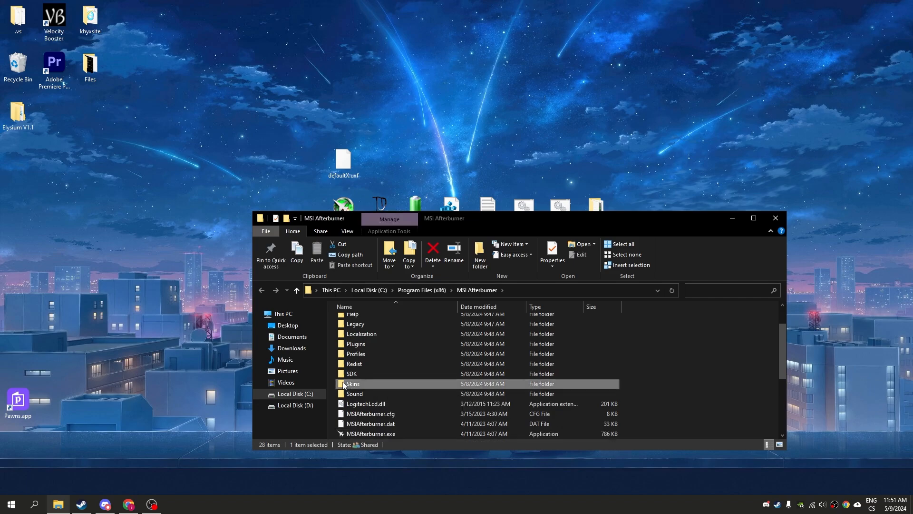
pyautogui.doubleClick(353, 383)
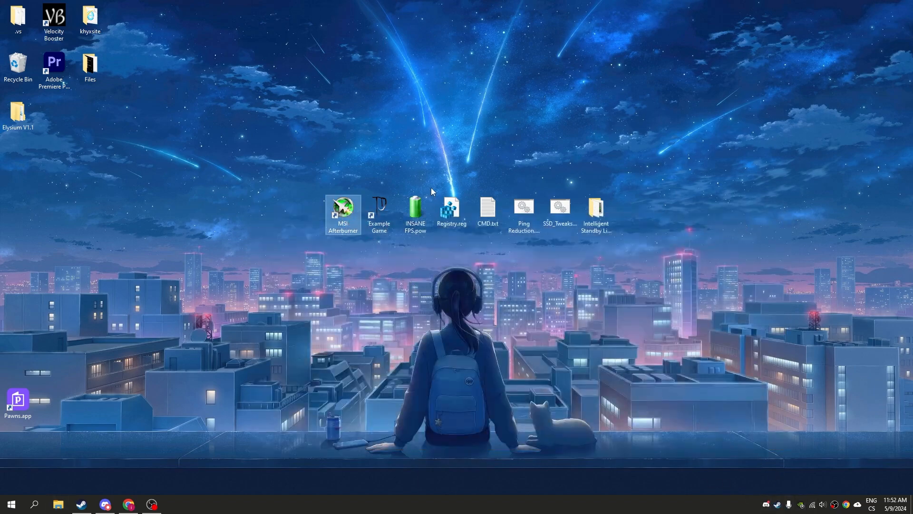
# Launch Afterburner and apply the Default EVGA PrecisionX 16 skin in User Interface settings
pyautogui.doubleClick(343, 206)
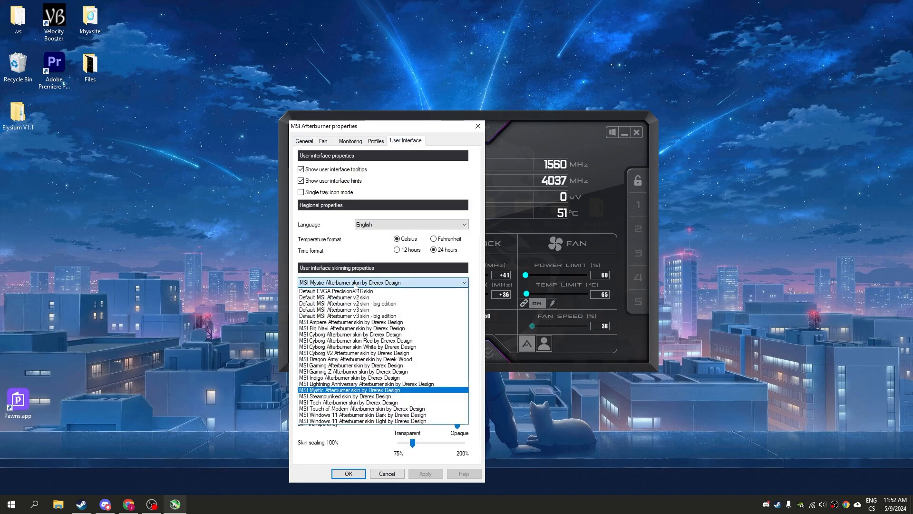
pyautogui.click(336, 290)
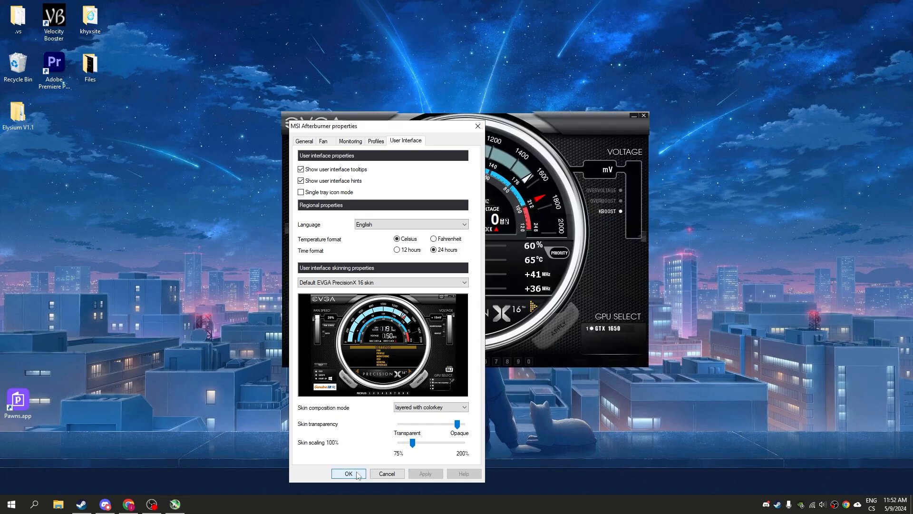
pyautogui.click(348, 473)
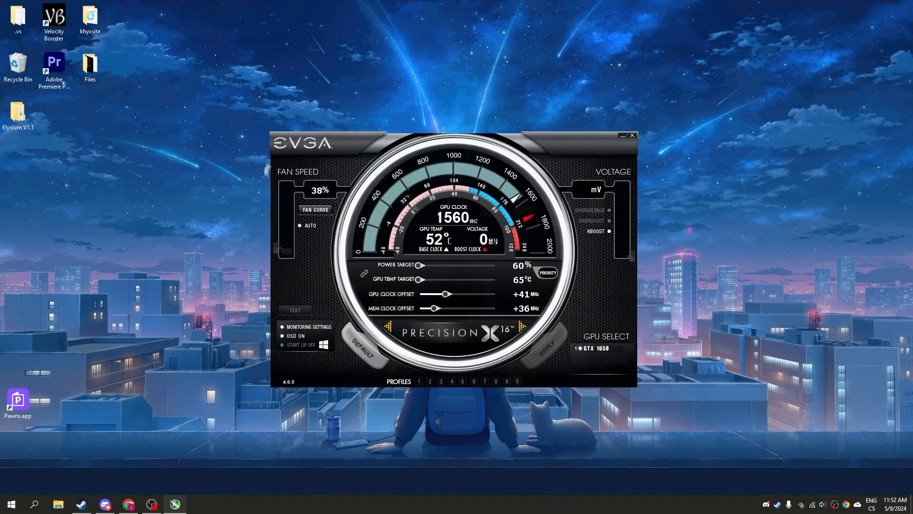
pyautogui.moveTo(313, 150)
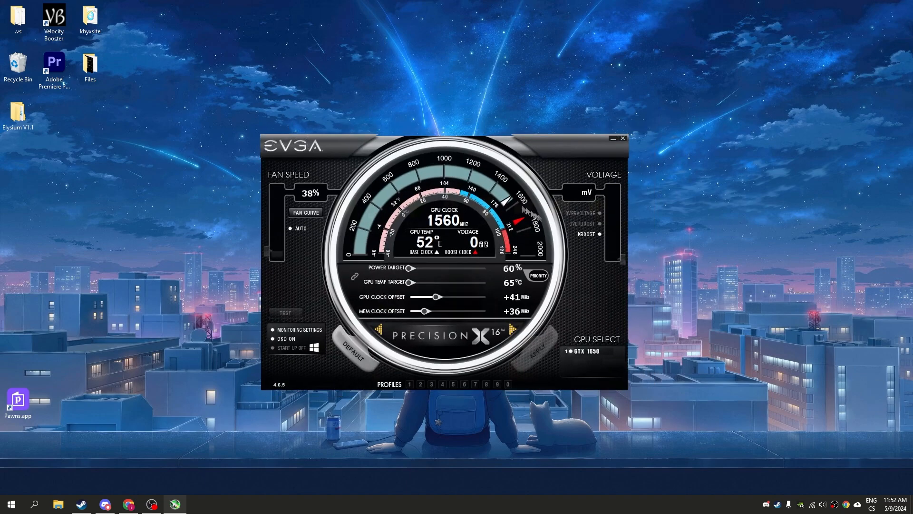
# Enable KBoost, decline the immediate reboot, and close the Afterburner window
pyautogui.click(536, 351)
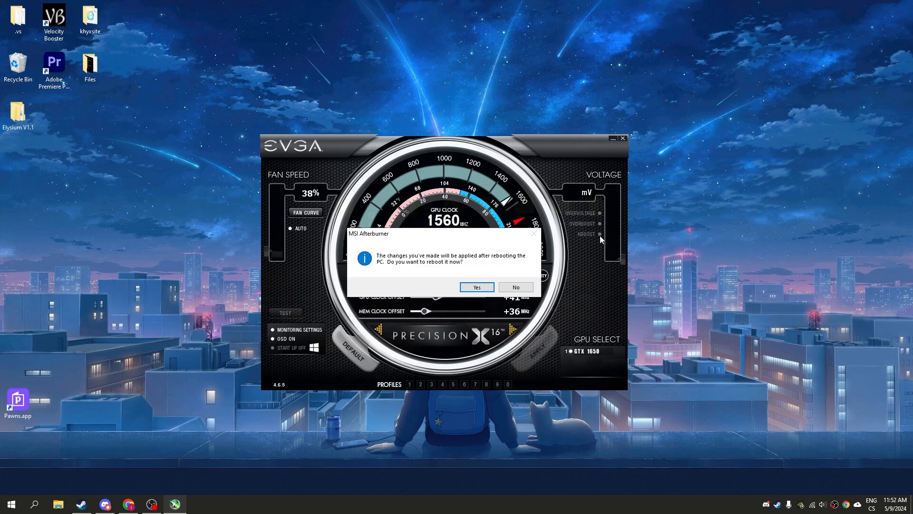
pyautogui.moveTo(394, 263)
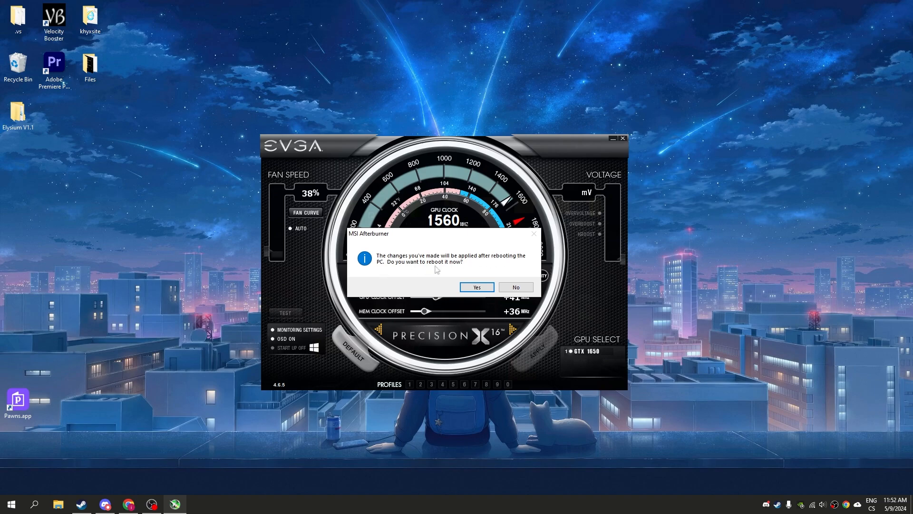
pyautogui.moveTo(436, 274)
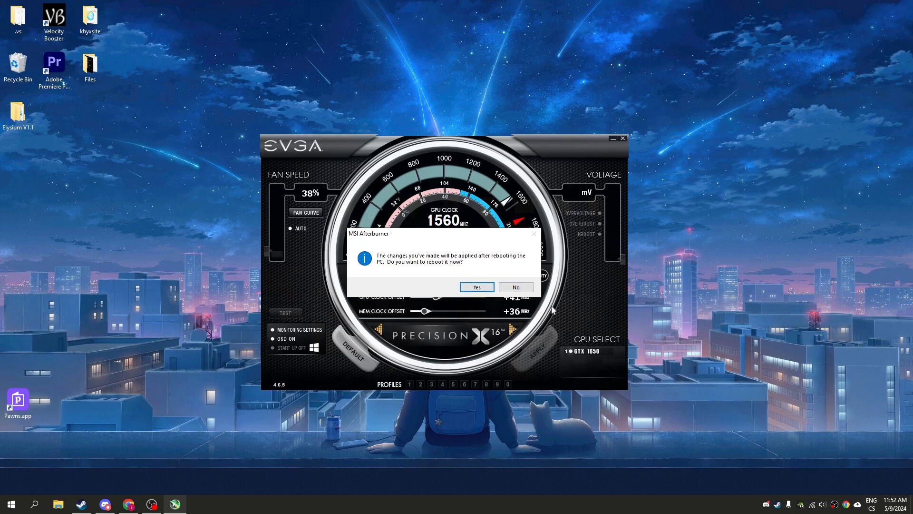
pyautogui.click(515, 287)
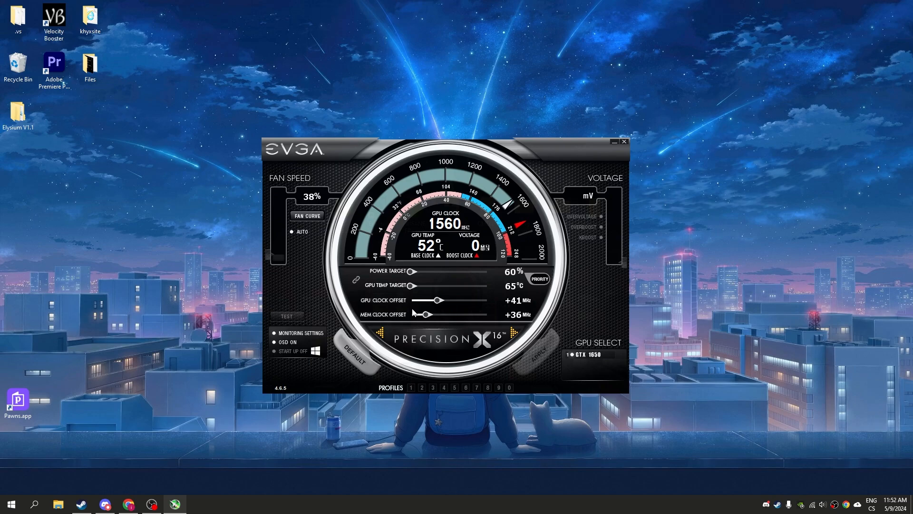
pyautogui.moveTo(601, 245)
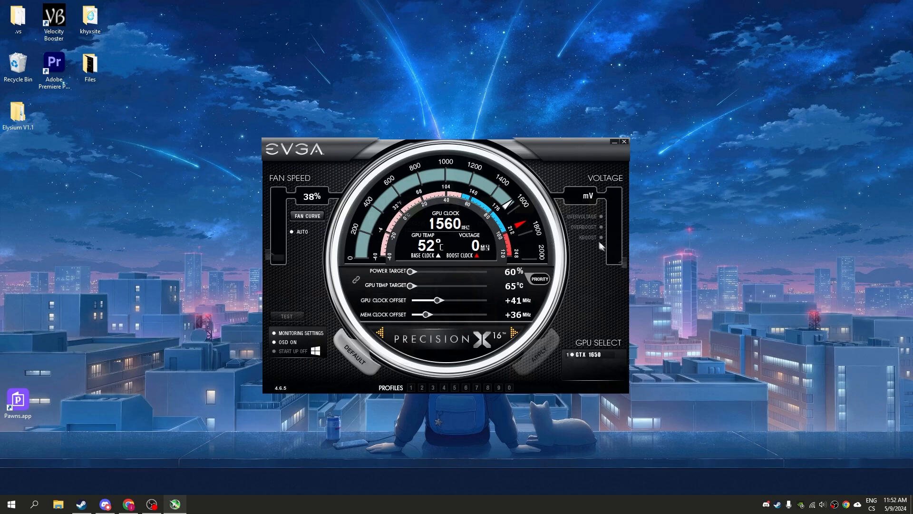
pyautogui.moveTo(598, 240)
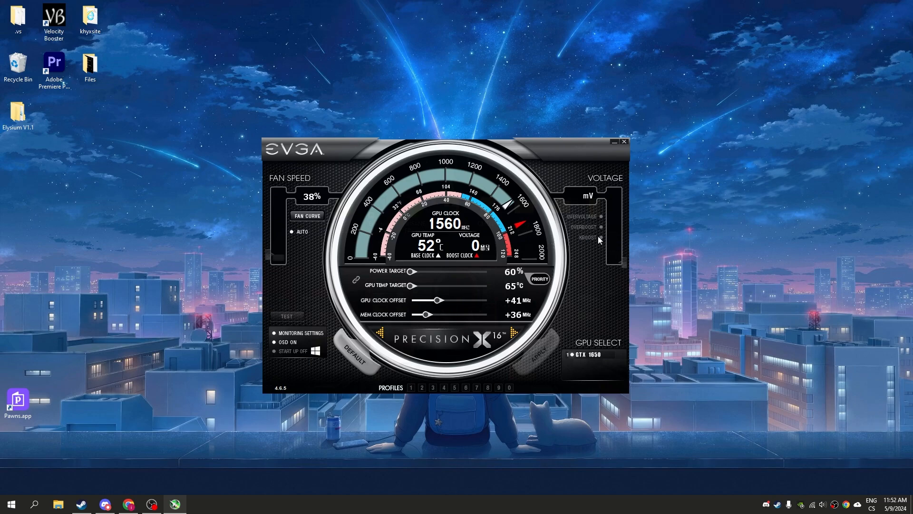
pyautogui.moveTo(615, 158)
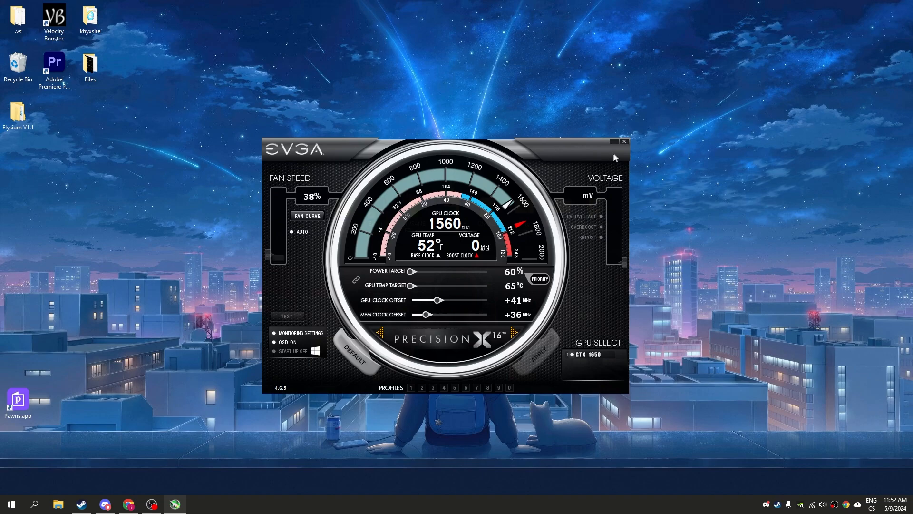
pyautogui.click(623, 141)
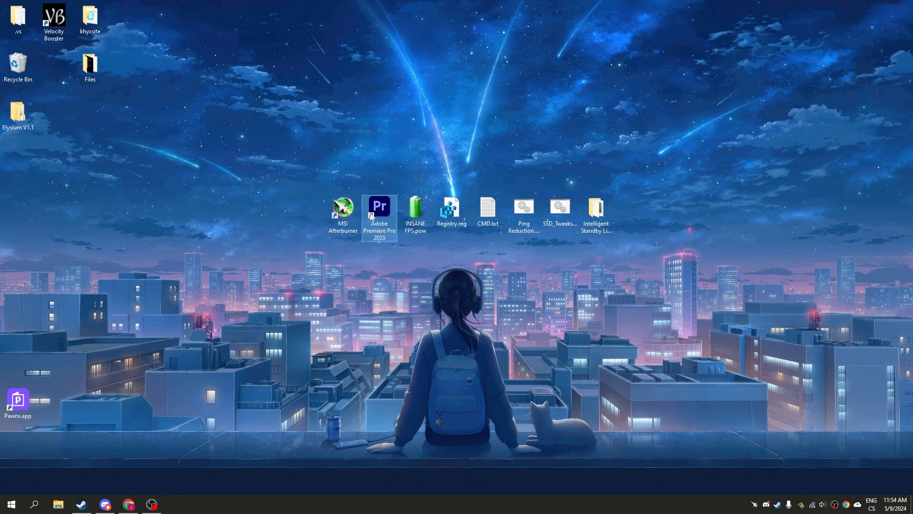
# Check Disable fullscreen optimizations in the Premiere Pro 2023 shortcut's Compatibility properties
pyautogui.rightClick(379, 207)
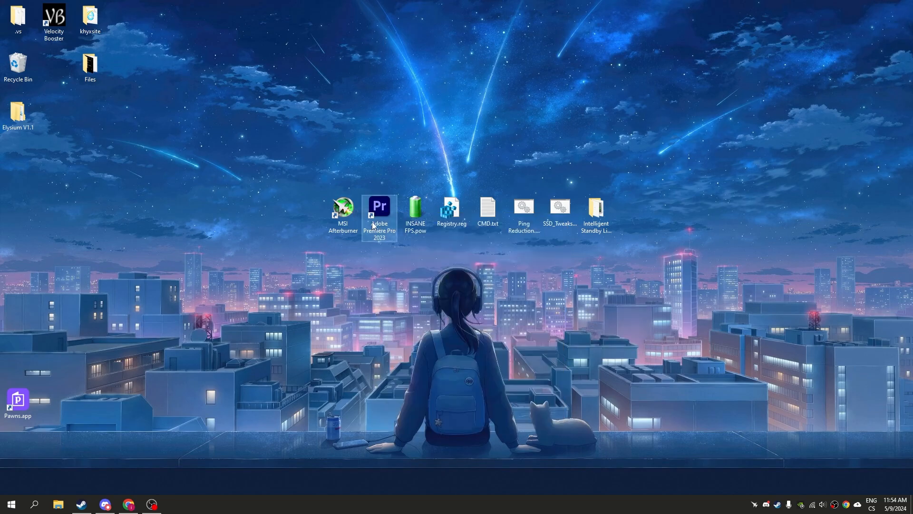
pyautogui.rightClick(379, 213)
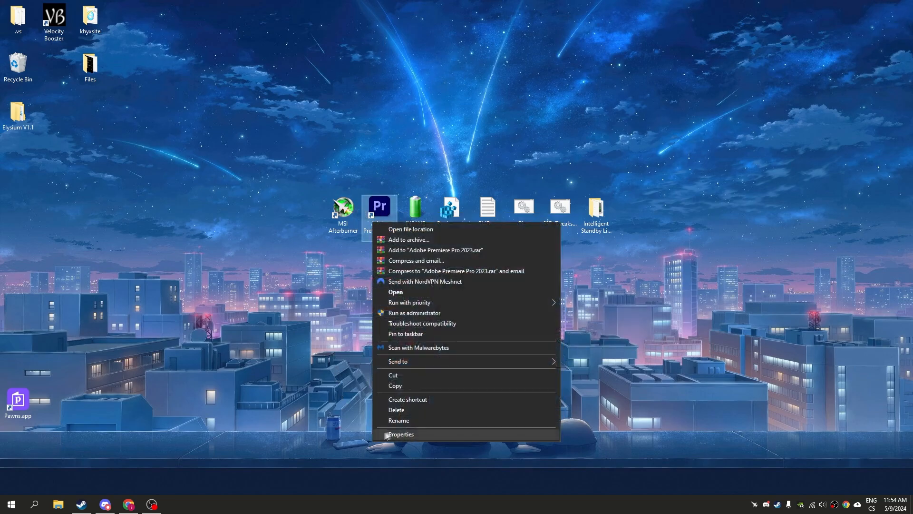
pyautogui.click(401, 433)
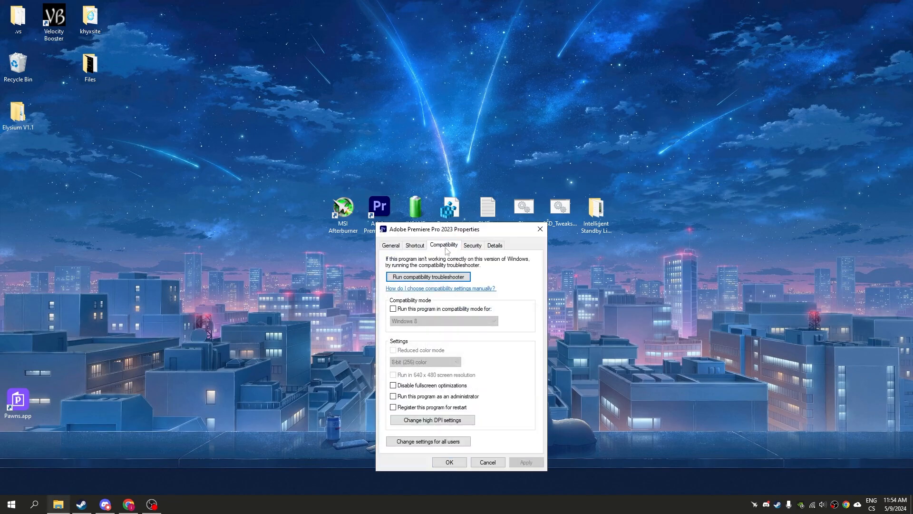
pyautogui.click(393, 385)
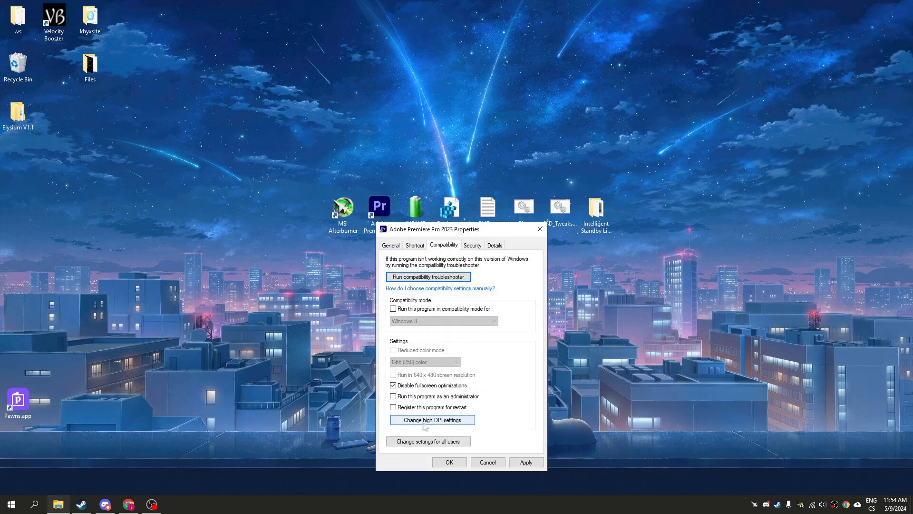
pyautogui.click(432, 420)
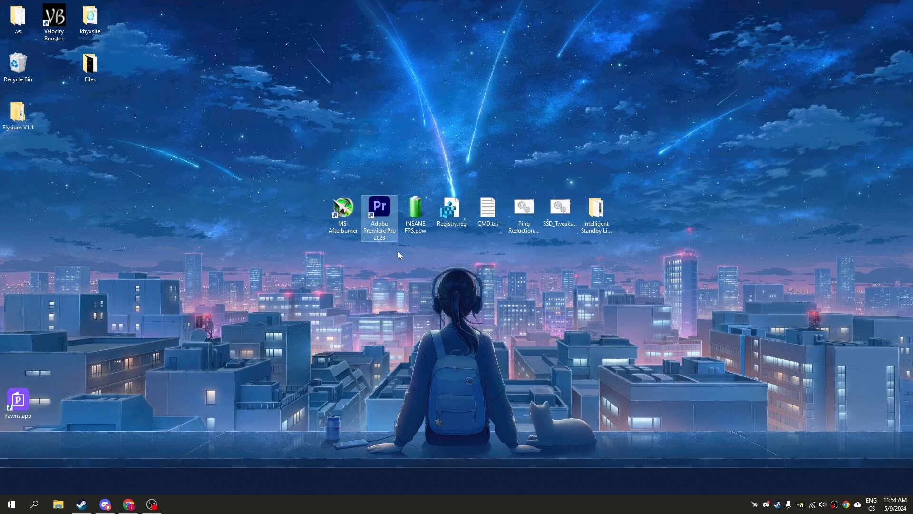
pyautogui.moveTo(415, 210)
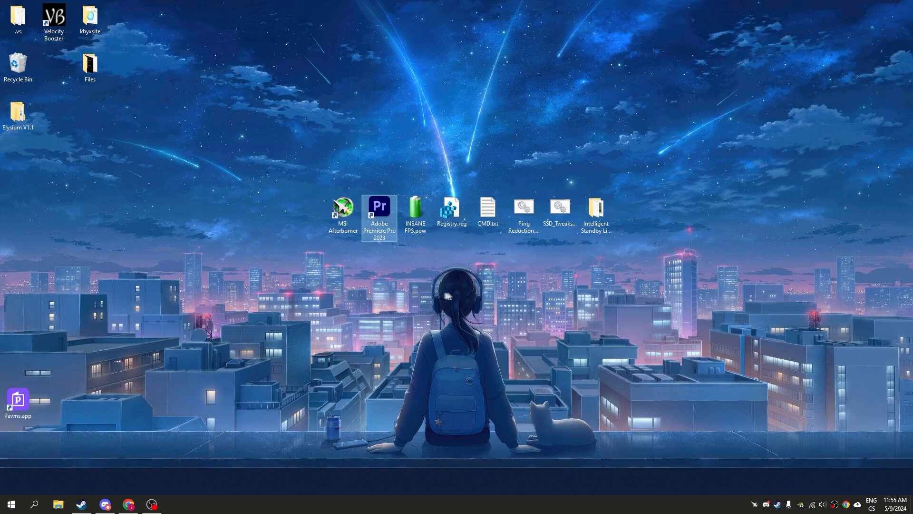
# With INSANE FPS.pow selected, run a command from the Run box as administrator
pyautogui.click(415, 210)
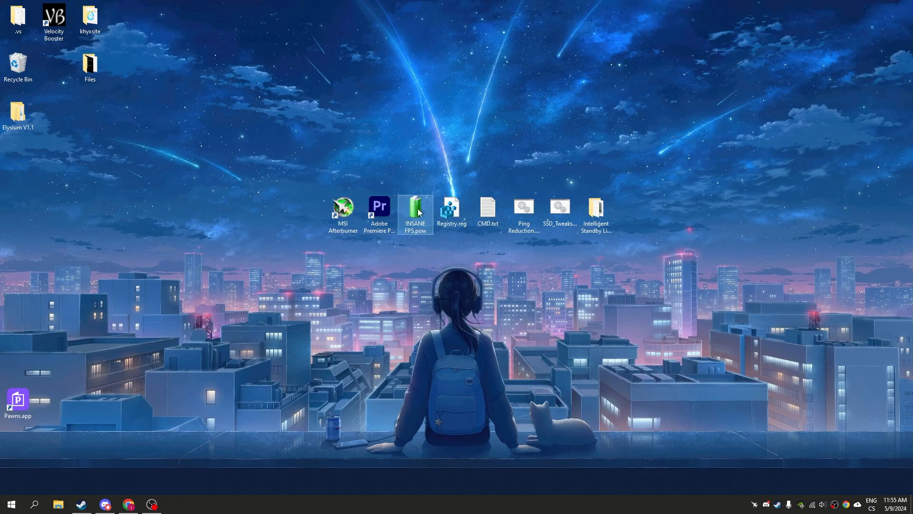
pyautogui.moveTo(415, 209)
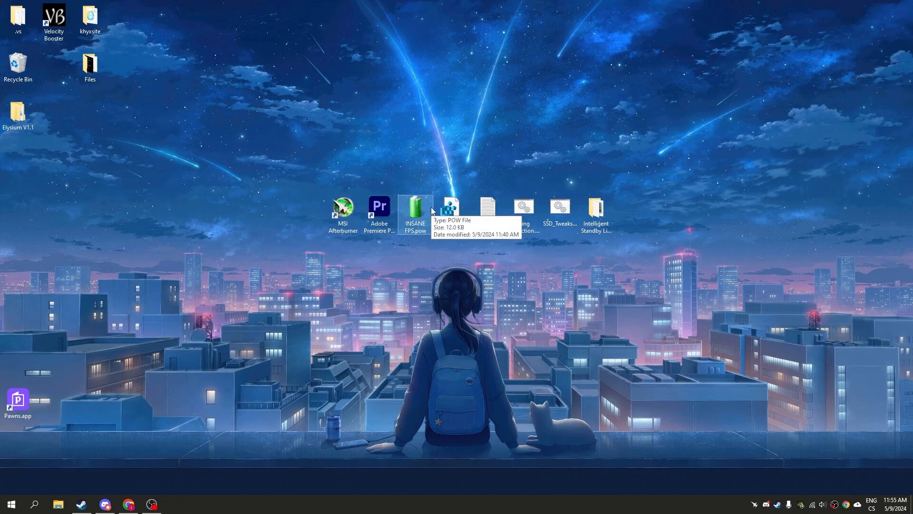
pyautogui.press('Win+r')
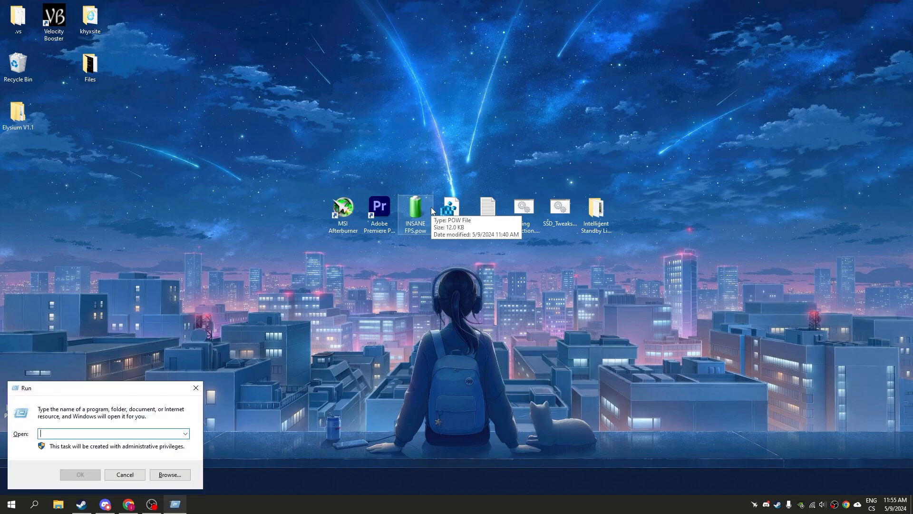
pyautogui.write('control pane')
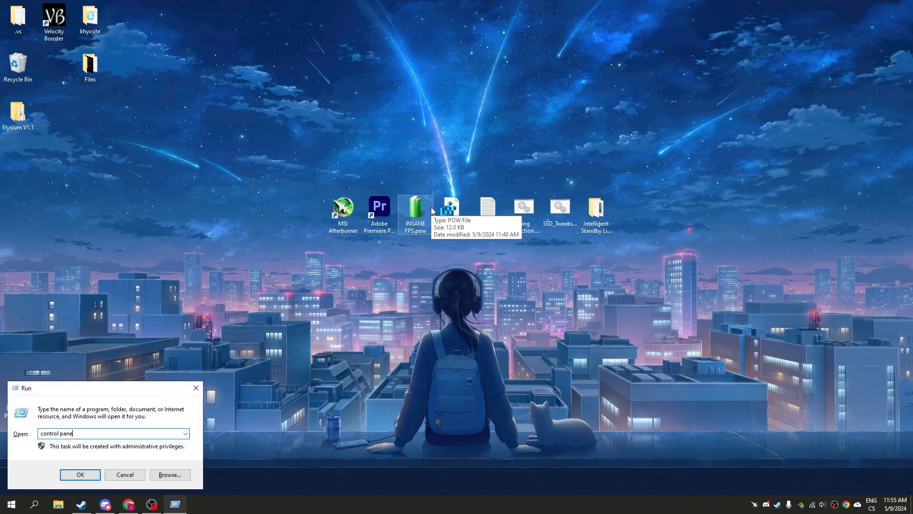
pyautogui.click(80, 474)
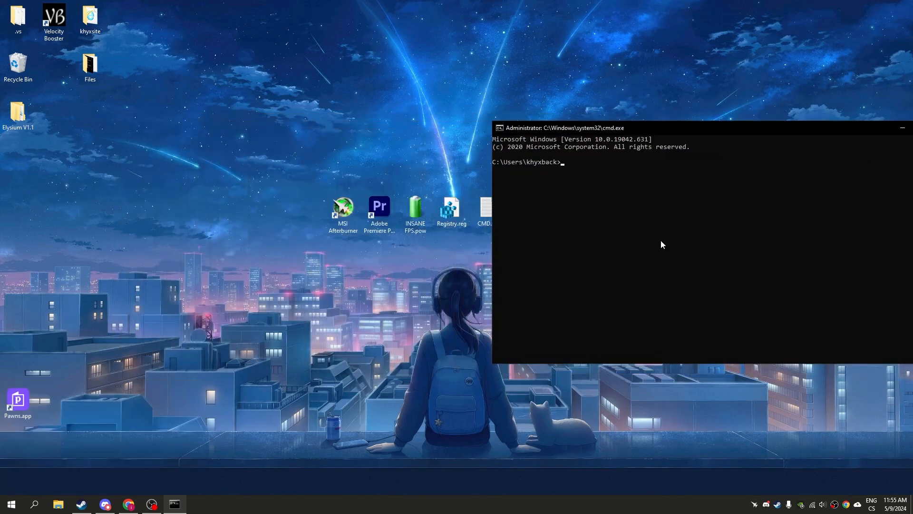
# Attempt powercfg -import of "C:\Users\khyxback\Desktop\INSANE FPS.pow", retyping the mistyped switch
pyautogui.write('powercfg')
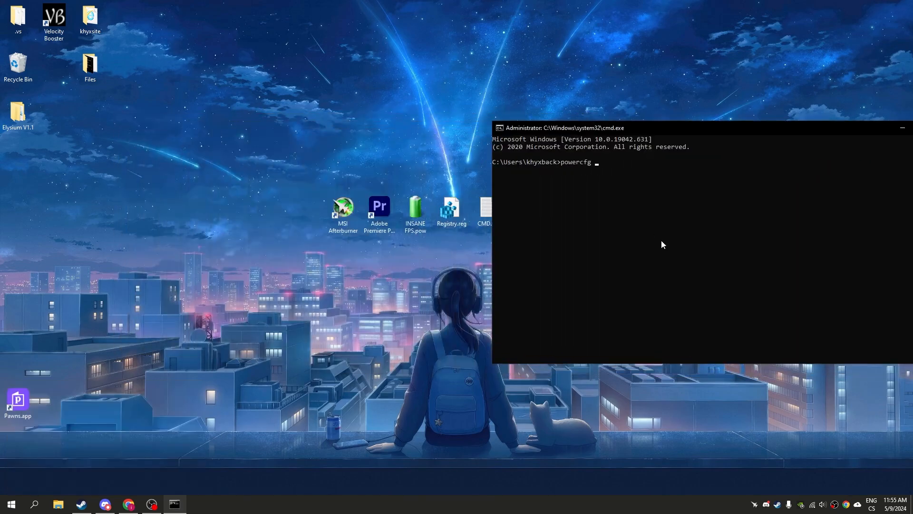
pyautogui.write('-improt')
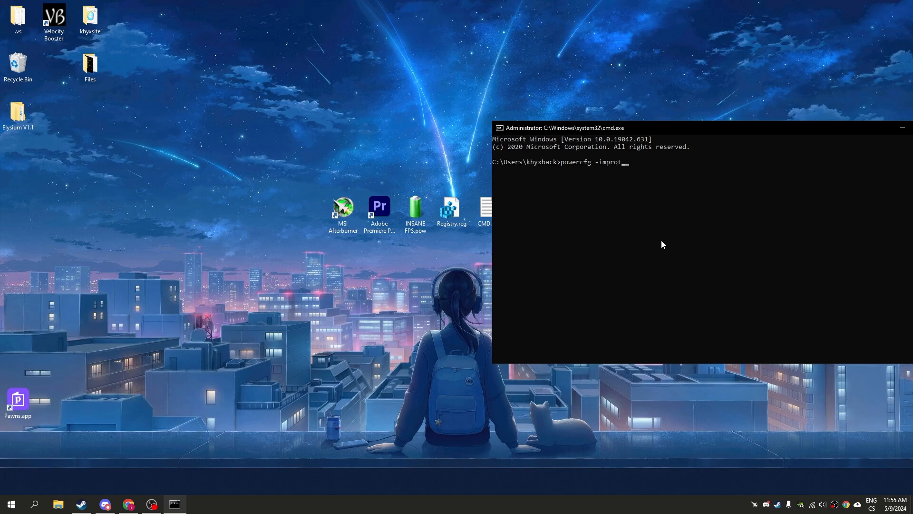
pyautogui.write('"C:\\Users\\khyxback\\Desktop\\INSANE FPS.pow"')
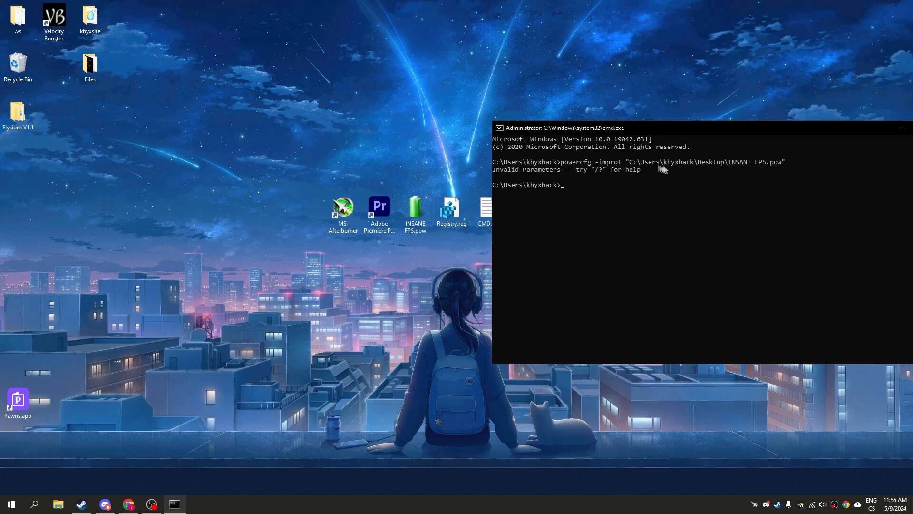
pyautogui.moveTo(649, 185)
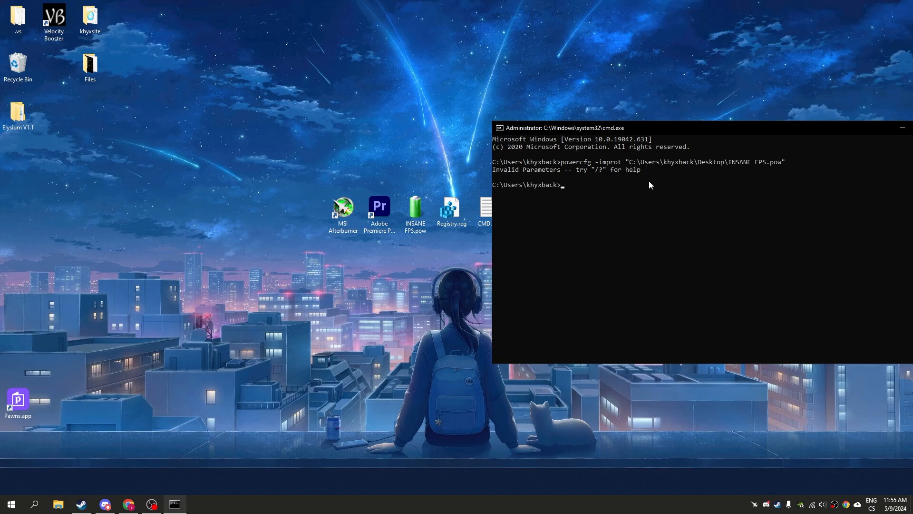
pyautogui.write('powercfg -')
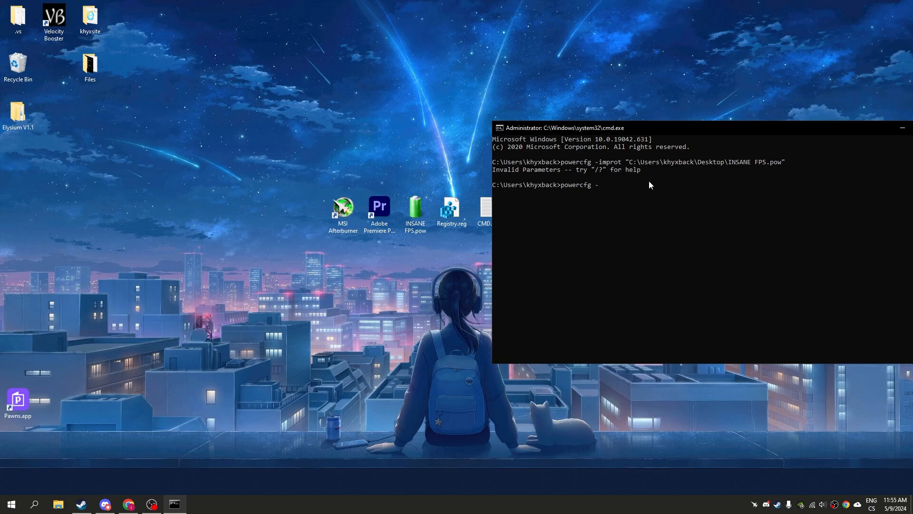
pyautogui.write('import')
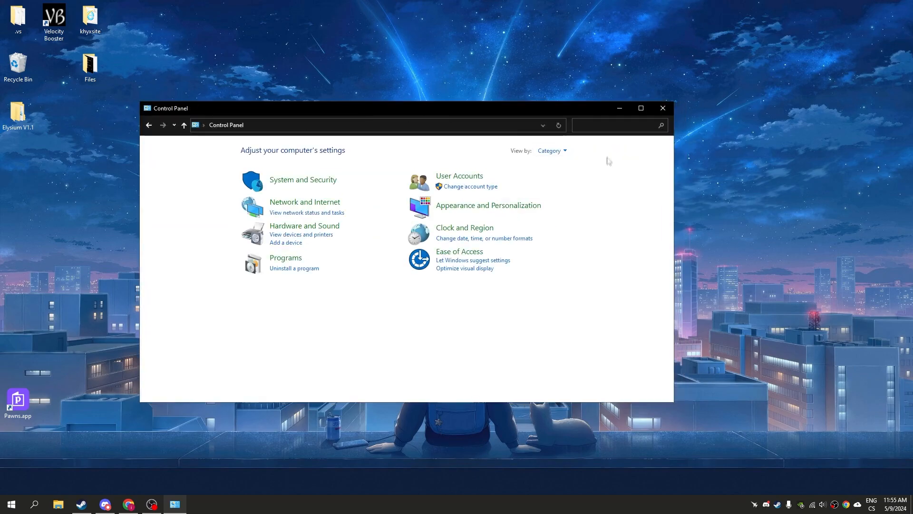
# View Control Panel as Small icons and activate KHYX INSANE FPS in Power Options
pyautogui.click(550, 151)
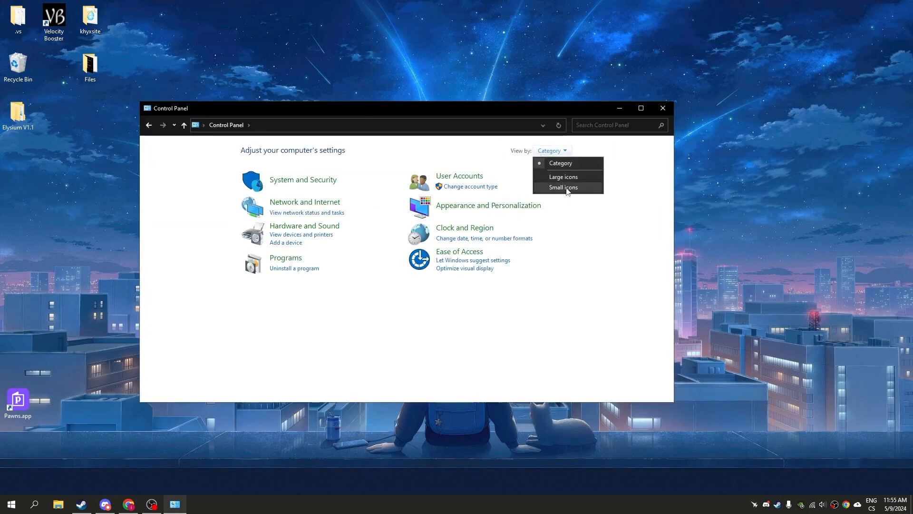
pyautogui.click(563, 187)
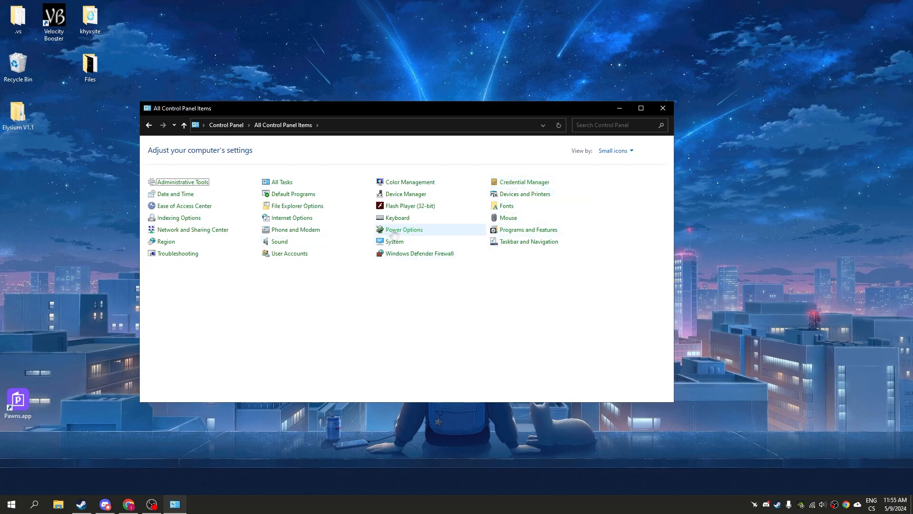
pyautogui.click(404, 229)
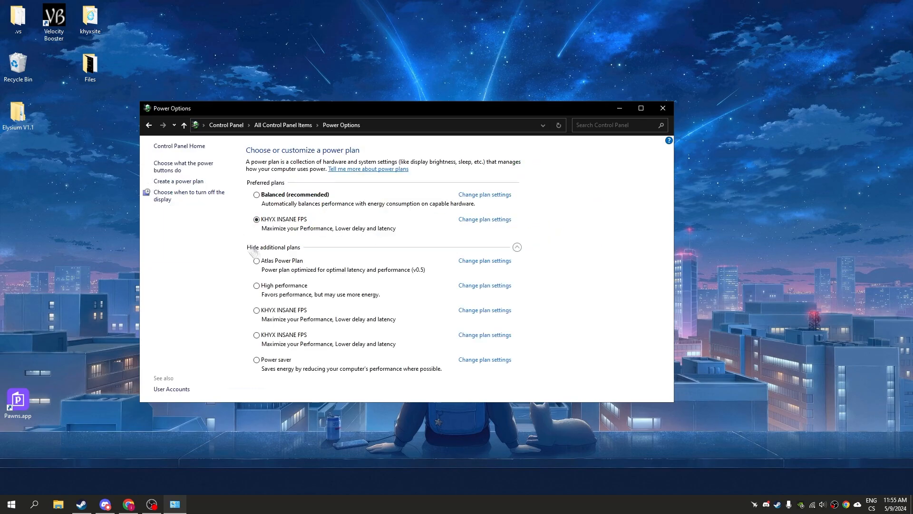
pyautogui.click(256, 336)
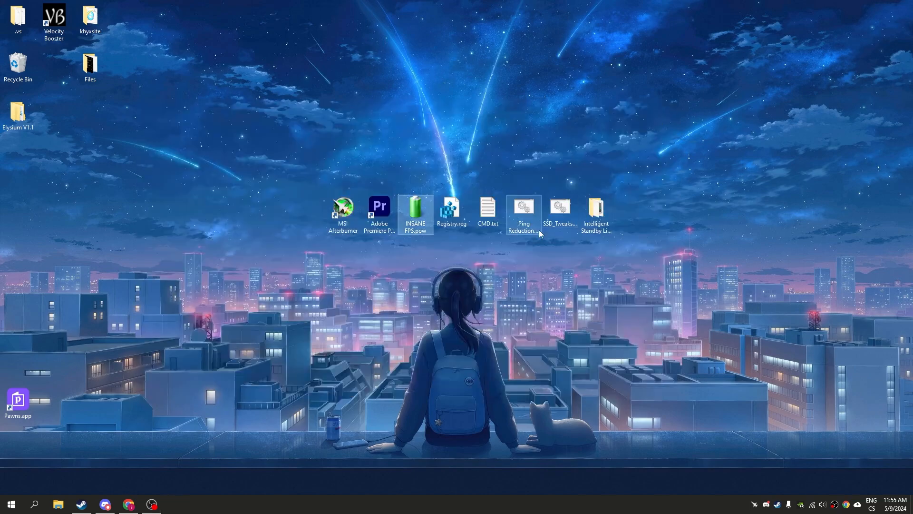
pyautogui.moveTo(453, 210)
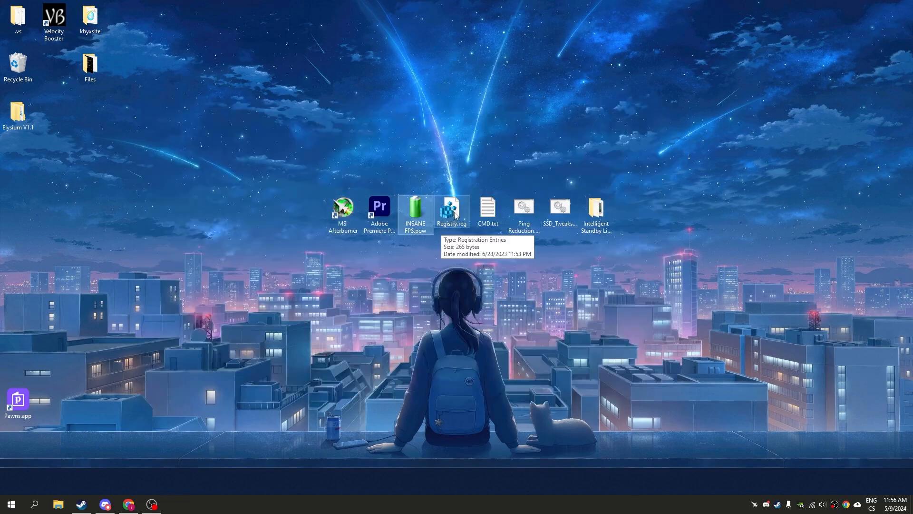
# Merge Registry.reg into the registry, then select CMD.txt
pyautogui.doubleClick(451, 210)
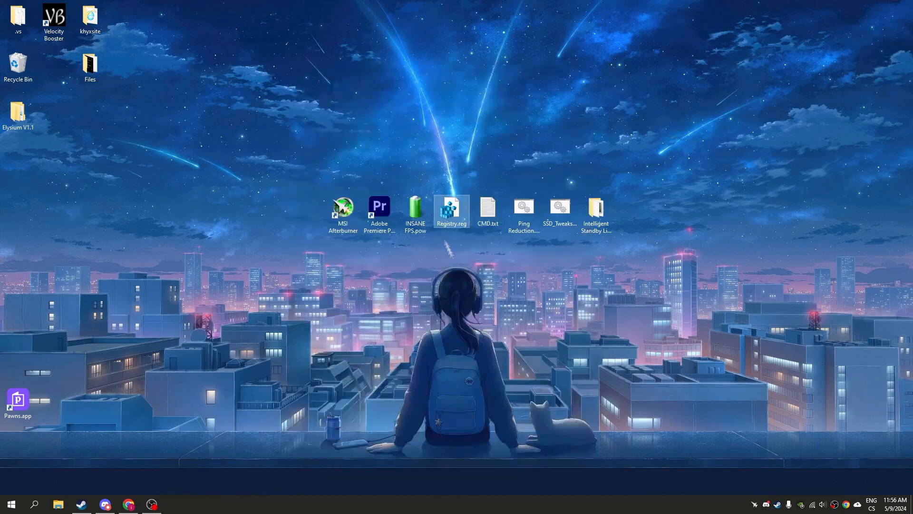
pyautogui.click(487, 210)
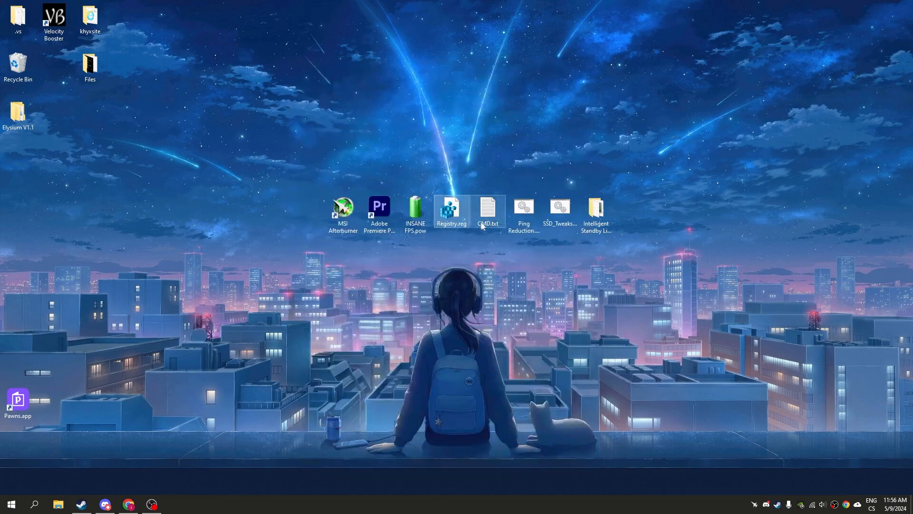
# Run bcdedit /set useplatformtick yes and disabledynamictick yes in an admin Command Prompt
pyautogui.write('cm')
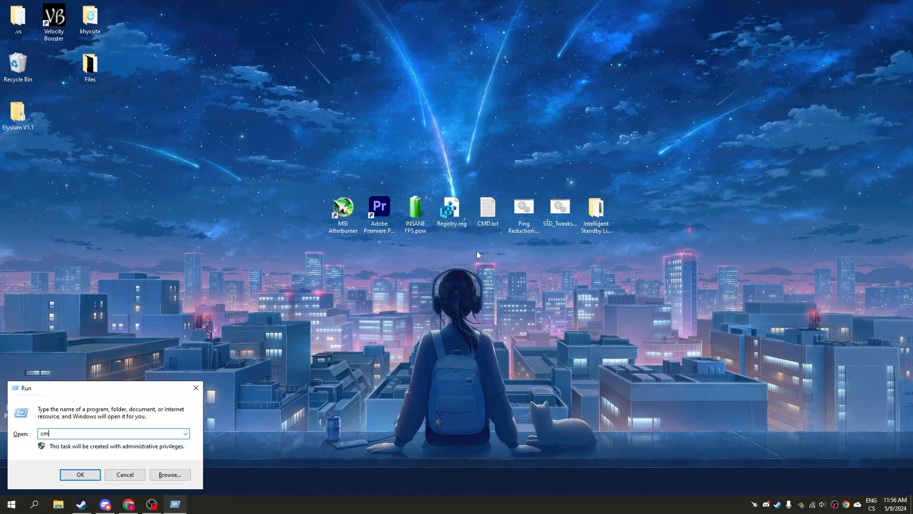
pyautogui.click(80, 474)
pyautogui.write('bcdedit /set use')
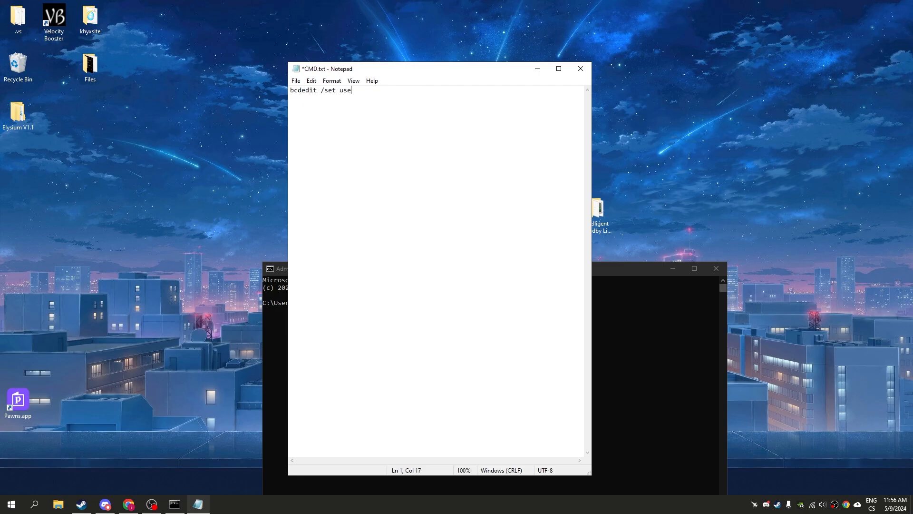
pyautogui.write('platformtick ye')
pyautogui.write('bcdedit /set di')
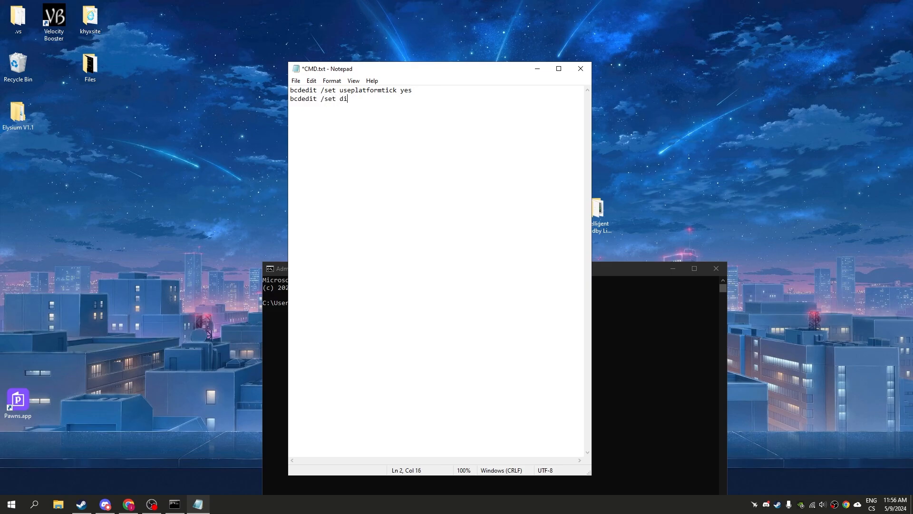
pyautogui.write('sab')
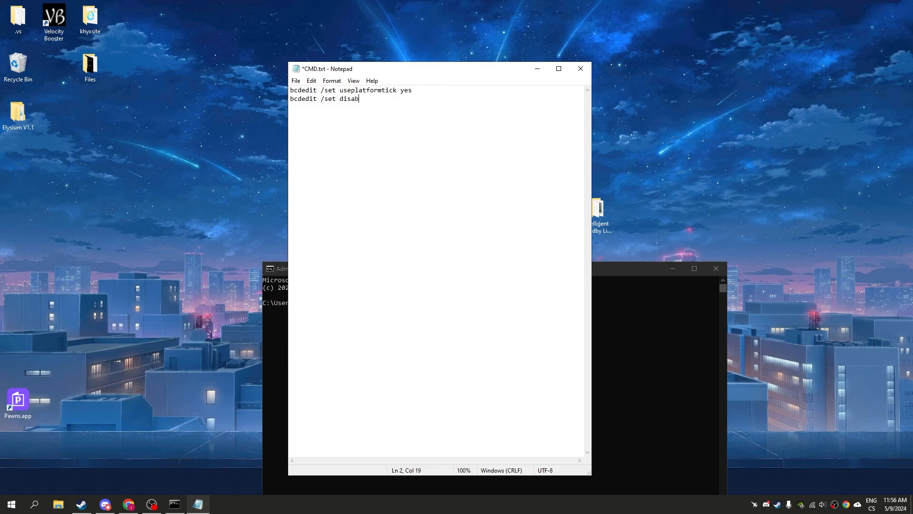
pyautogui.write('ledynam')
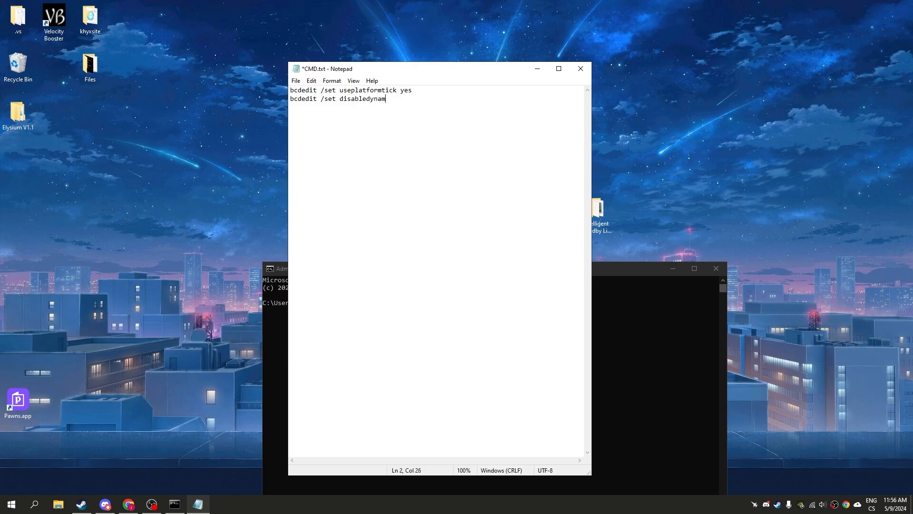
pyautogui.write('ictick yes')
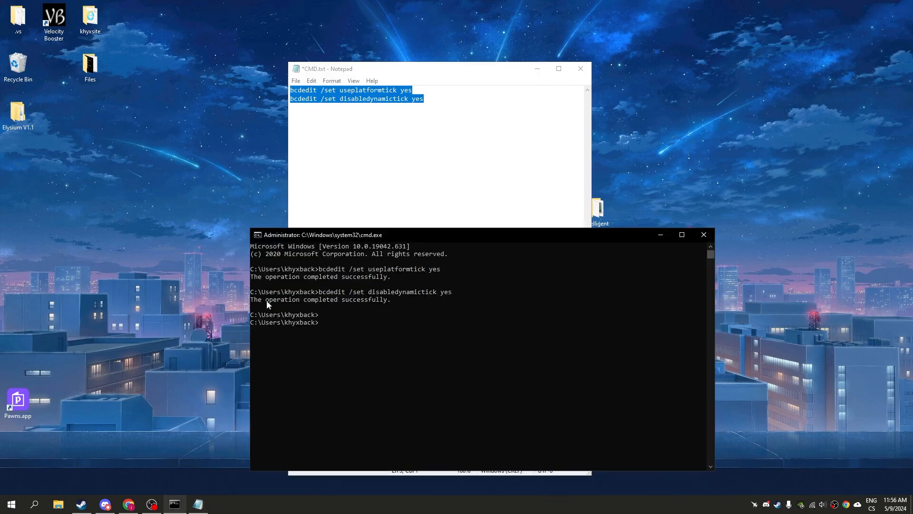
pyautogui.moveTo(341, 123)
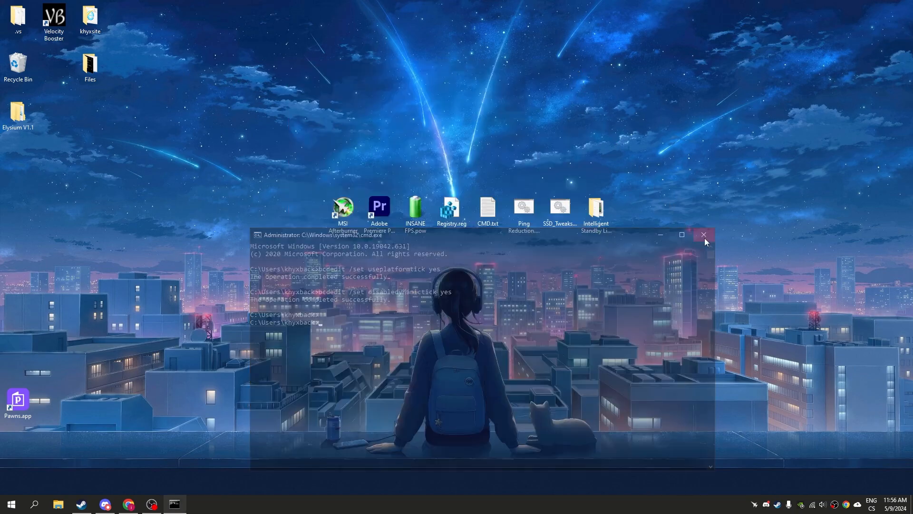
# Open Ping Reduction.bat in Notepad and scroll through it
pyautogui.rightClick(523, 211)
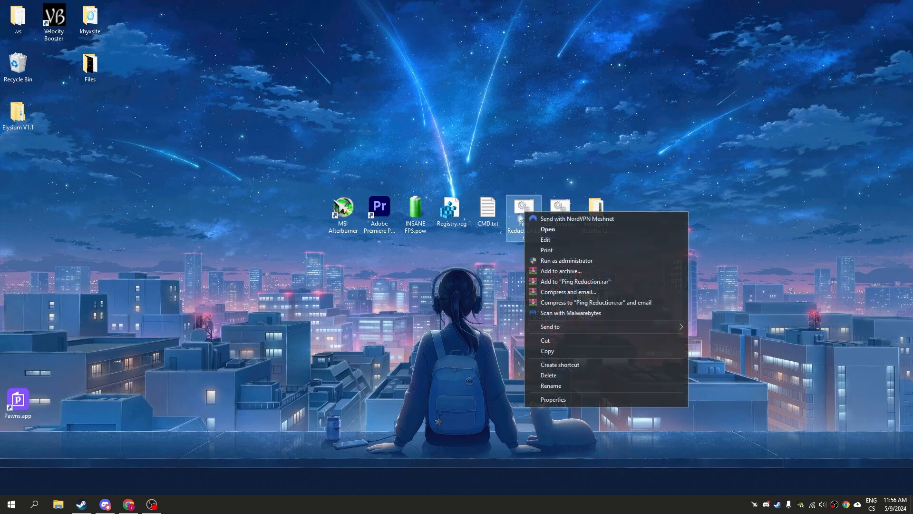
pyautogui.click(544, 239)
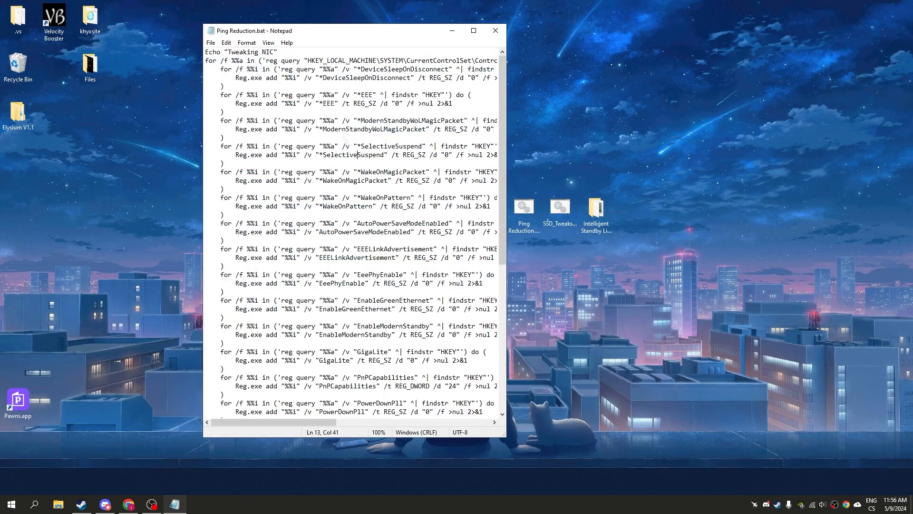
pyautogui.scroll(-3)
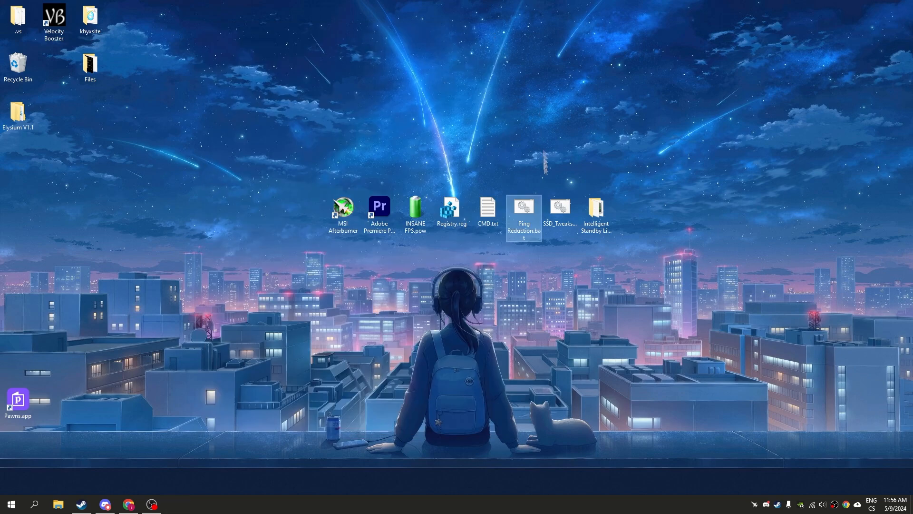
# Run Ping Reduction.bat, then SSD_Tweaks.bat, dismissing its finished window
pyautogui.doubleClick(523, 215)
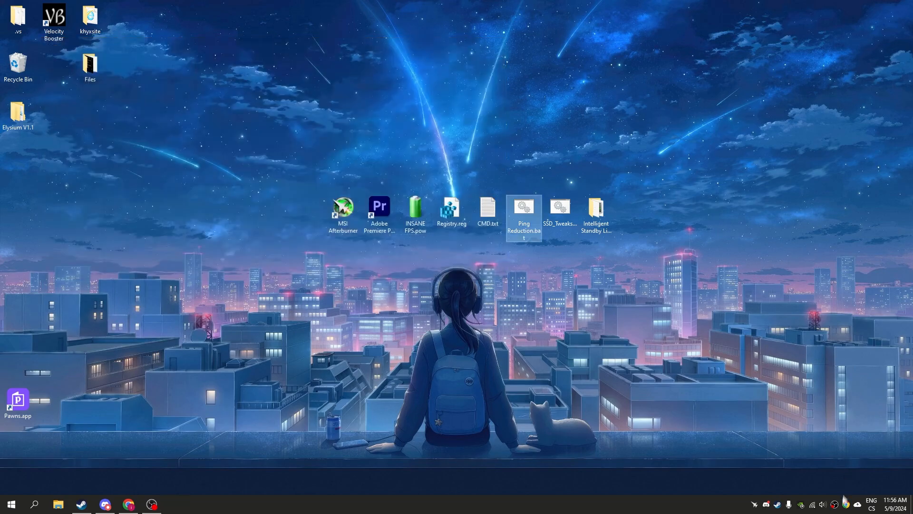
pyautogui.moveTo(560, 210)
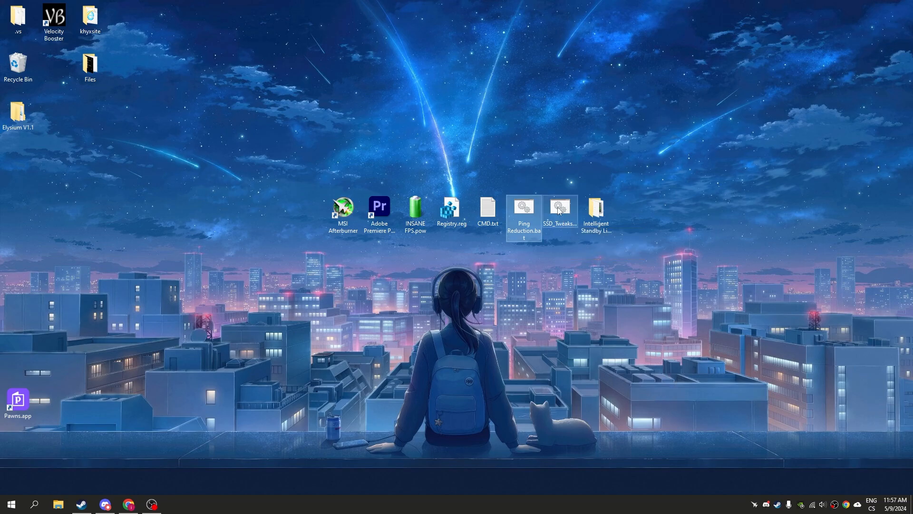
pyautogui.moveTo(559, 210)
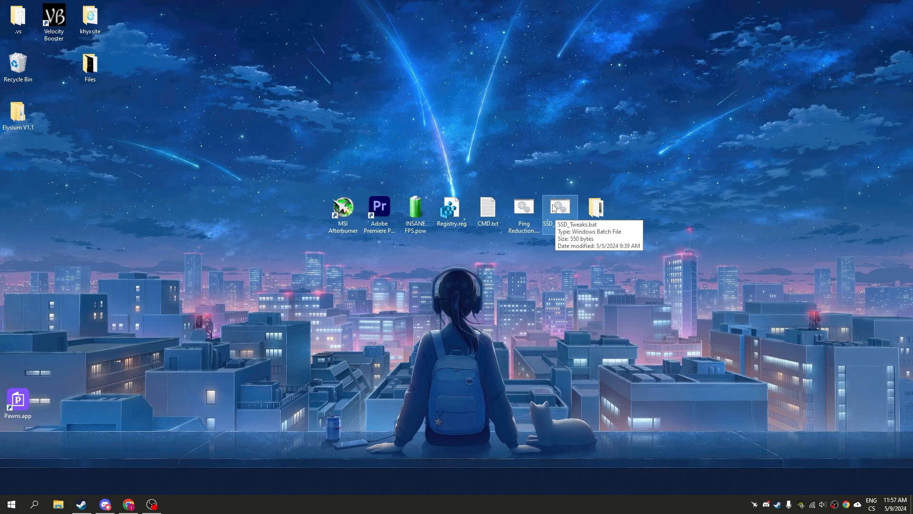
pyautogui.doubleClick(560, 207)
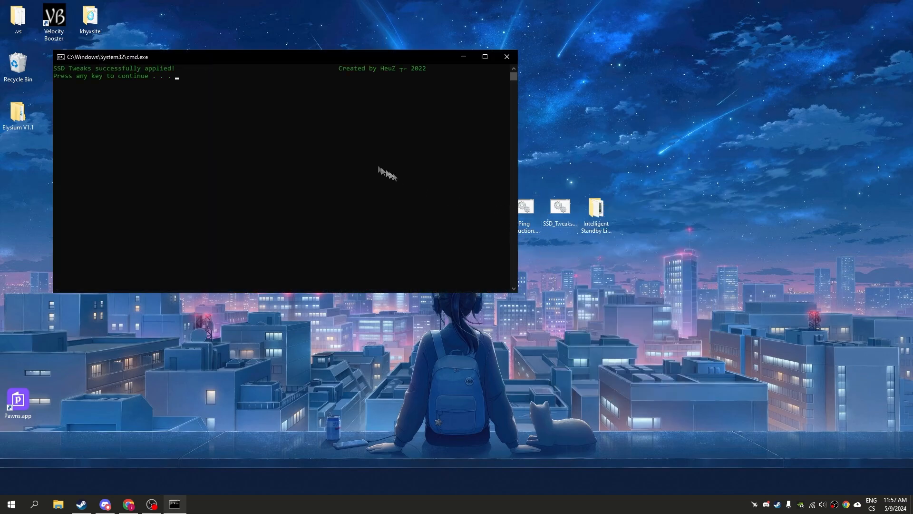
pyautogui.press('enter')
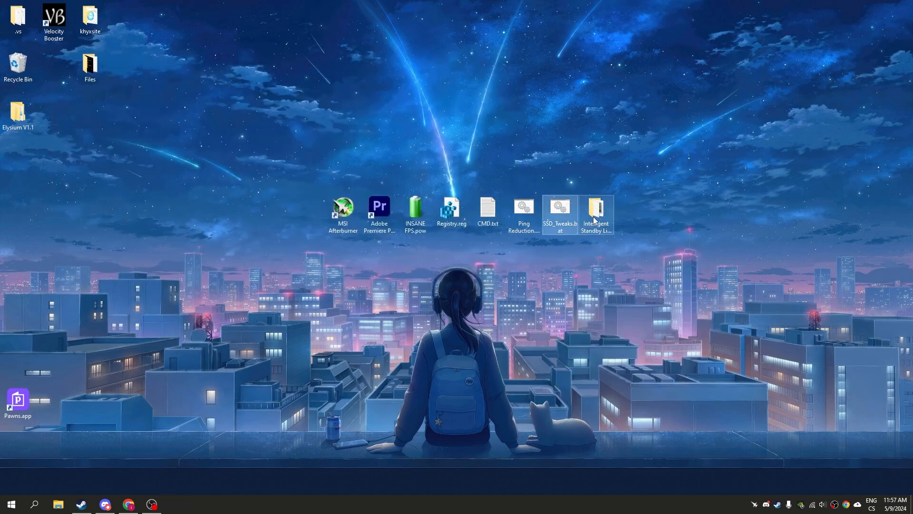
# Launch ISLC.exe from the Intelligent Standby List Cleaner folder
pyautogui.doubleClick(597, 206)
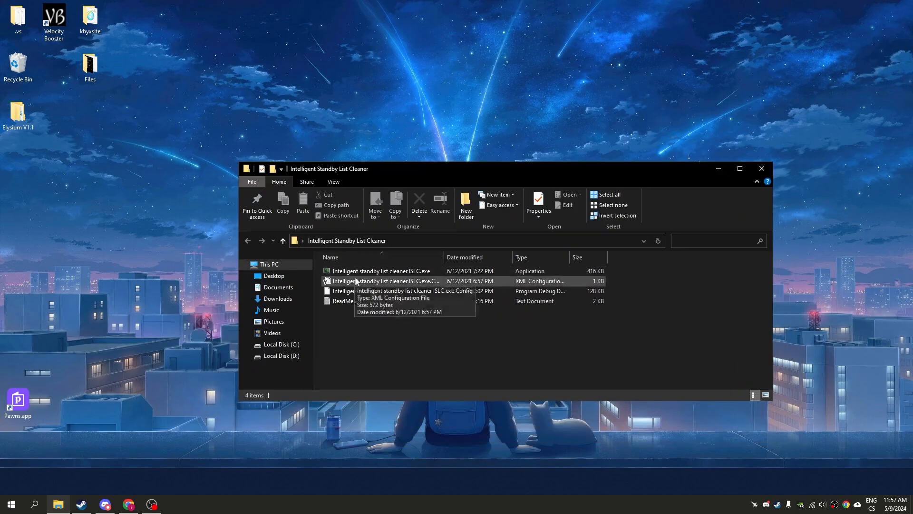
pyautogui.click(381, 271)
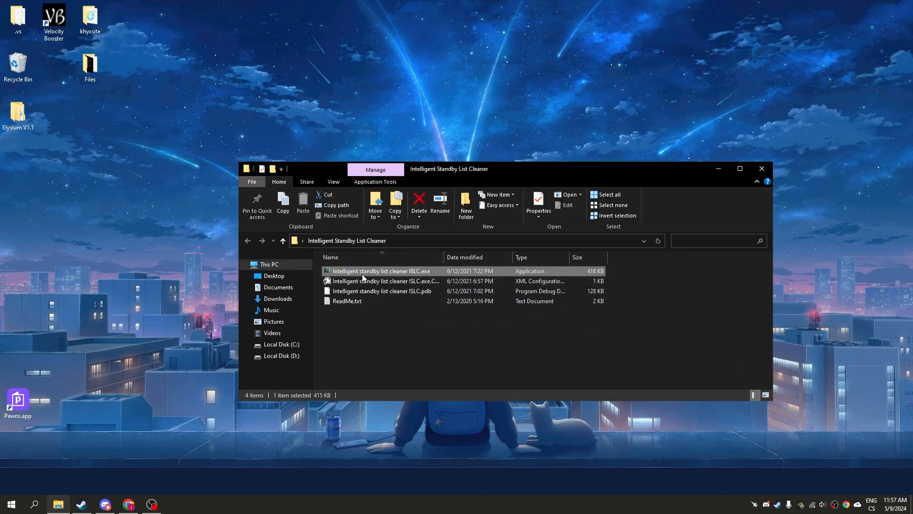
pyautogui.doubleClick(381, 271)
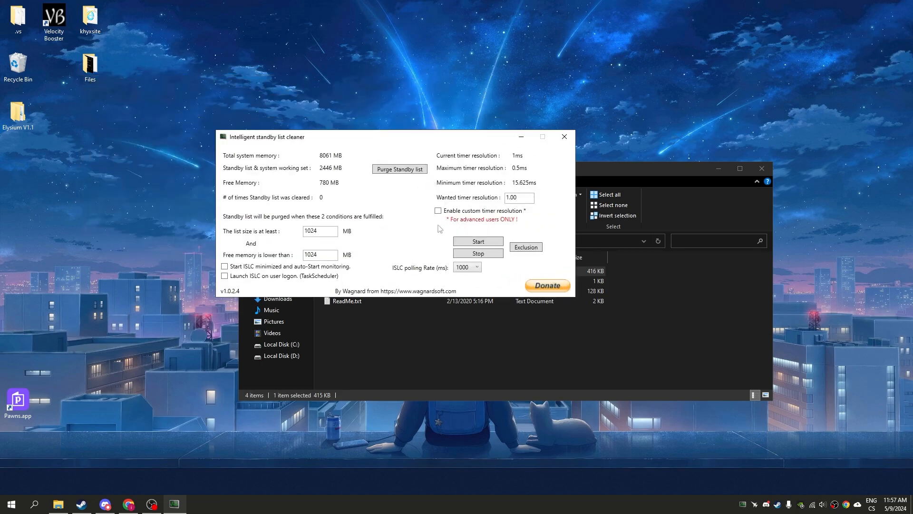
# Set a 0.50 custom timer resolution, enable minimized auto-start and logon launch, and pick a polling rate
pyautogui.click(438, 210)
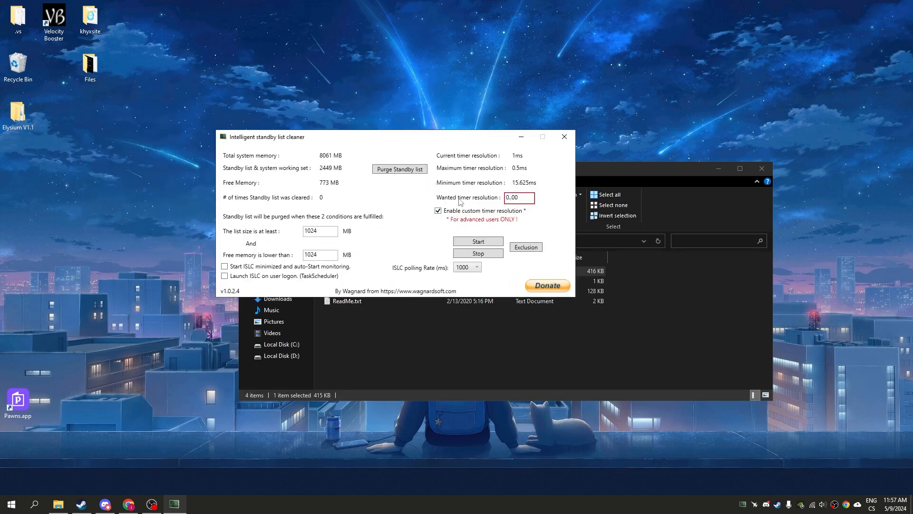
pyautogui.write('0.50')
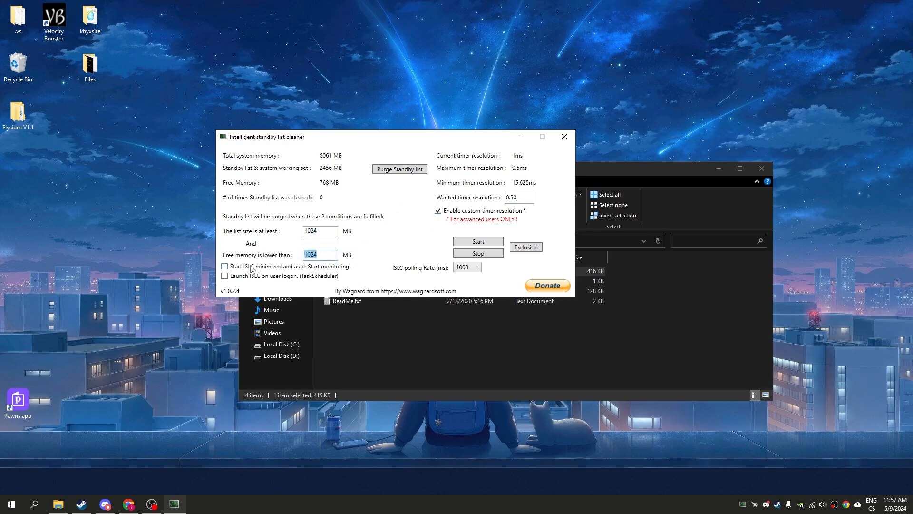
pyautogui.click(224, 266)
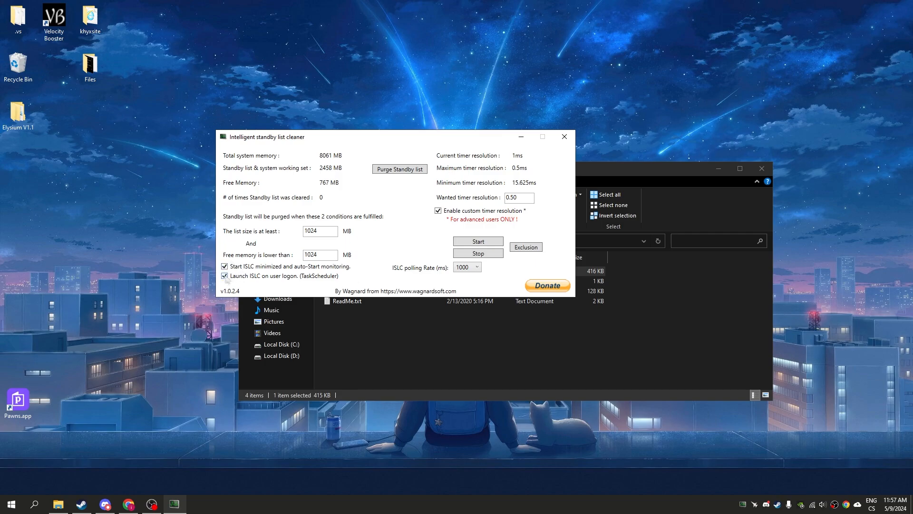
pyautogui.click(477, 267)
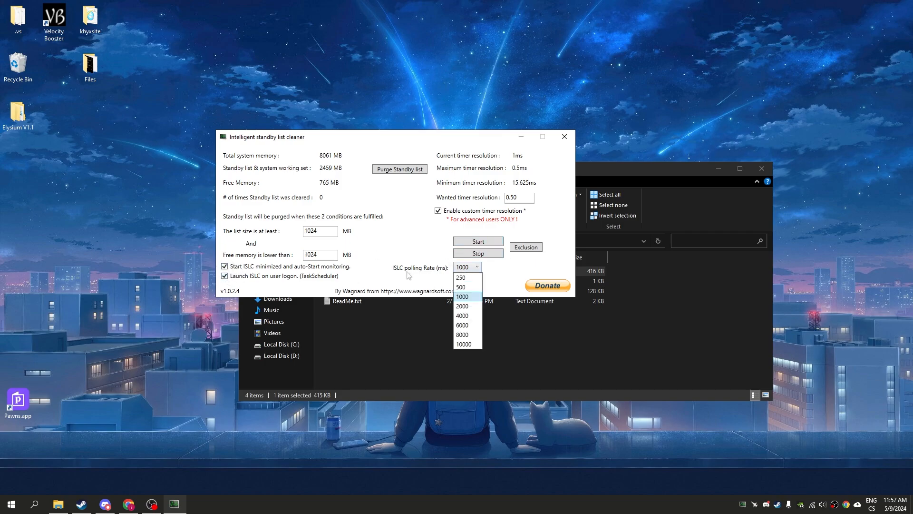
pyautogui.click(464, 345)
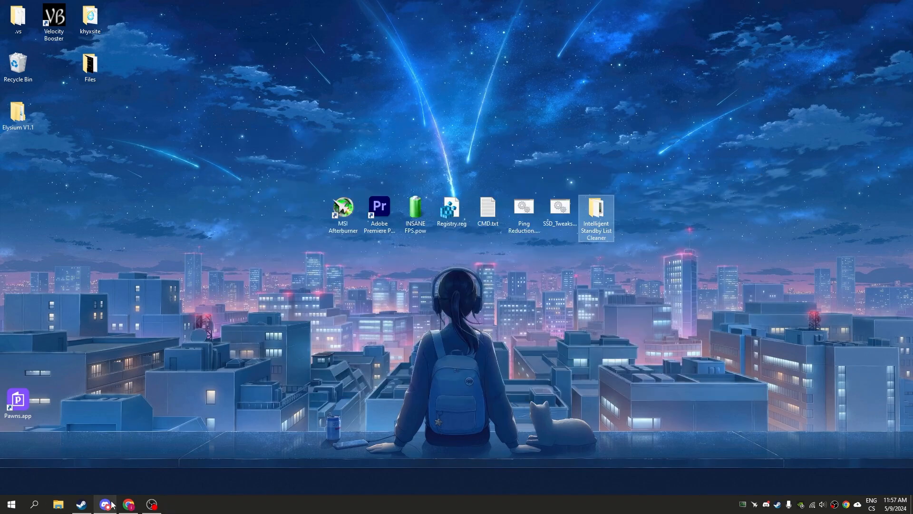
# Copy a never-expiring AtixDC invite link via Invite People, then open Discord User Settings
pyautogui.click(104, 503)
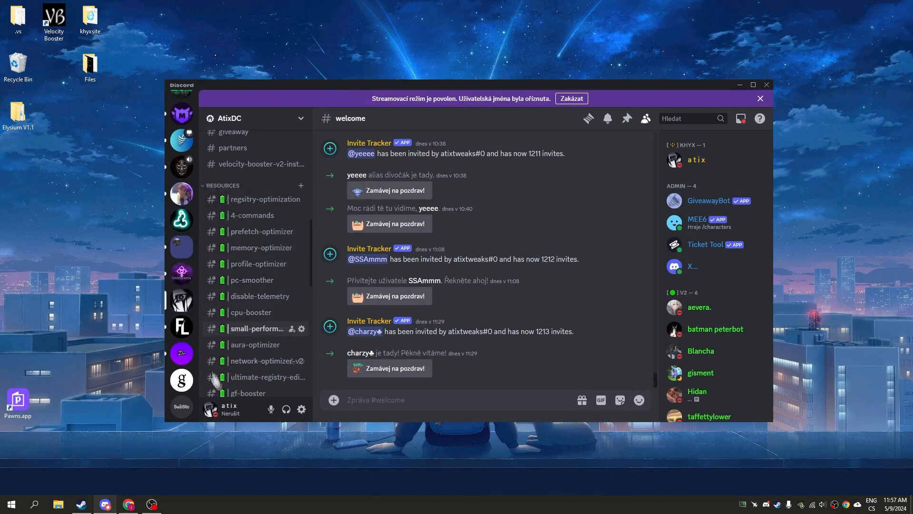
pyautogui.click(233, 118)
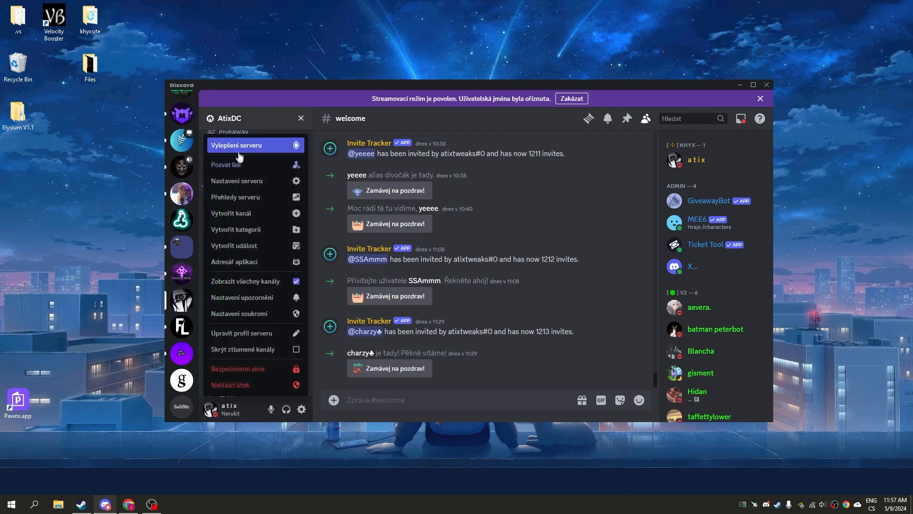
pyautogui.click(225, 164)
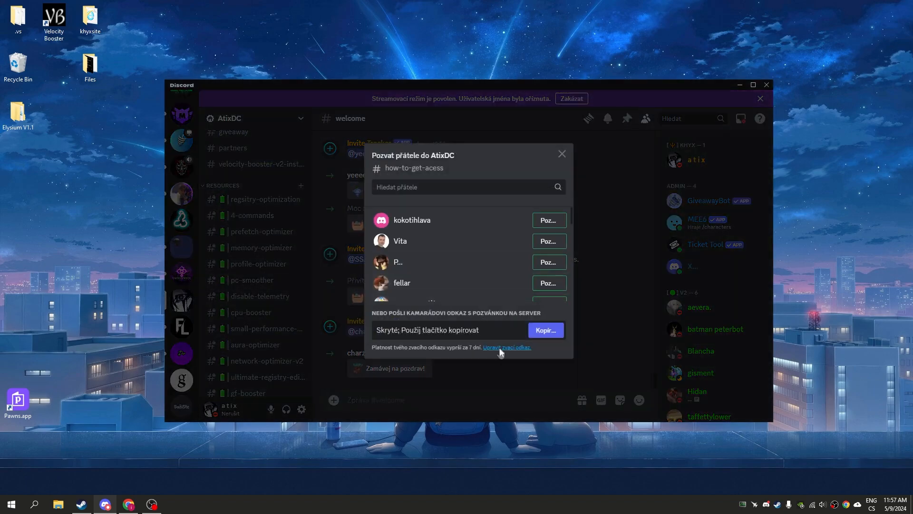
pyautogui.click(506, 347)
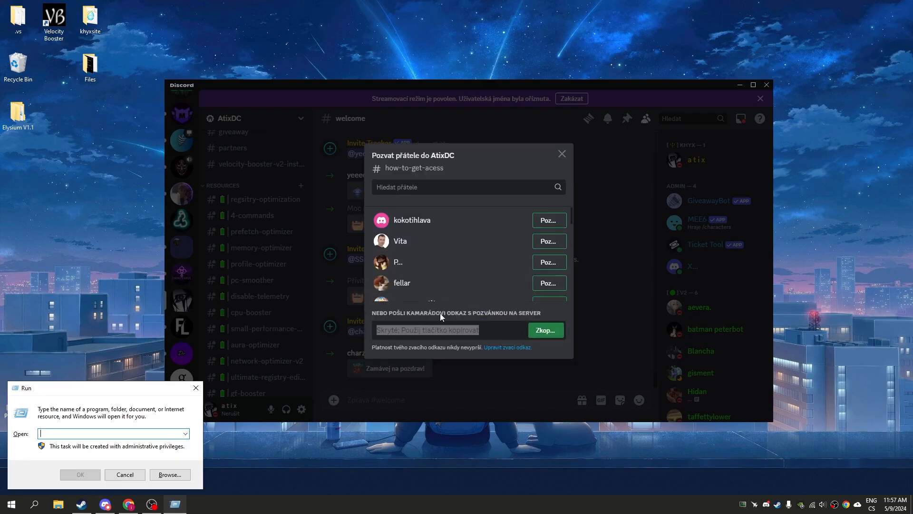
pyautogui.click(544, 330)
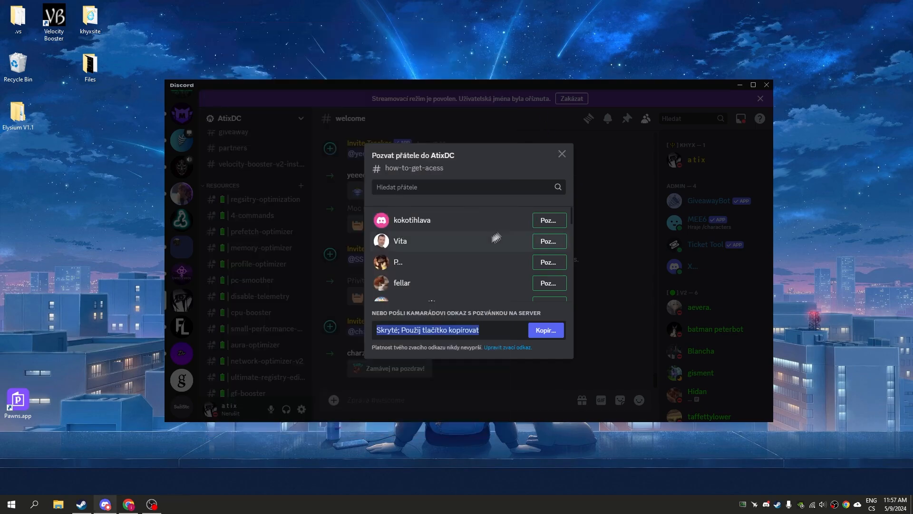
pyautogui.click(561, 154)
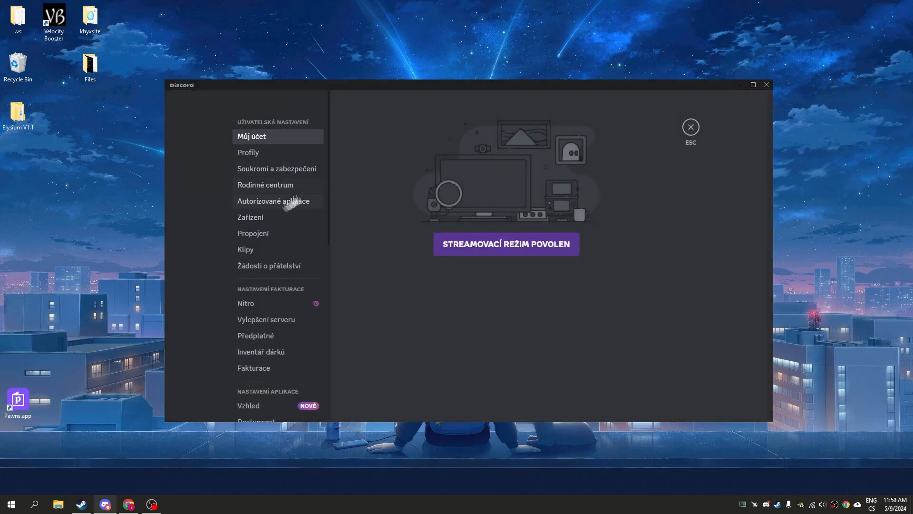
# Toggle off Hardware Acceleration under Advanced settings and confirm the Discord restart
pyautogui.click(253, 265)
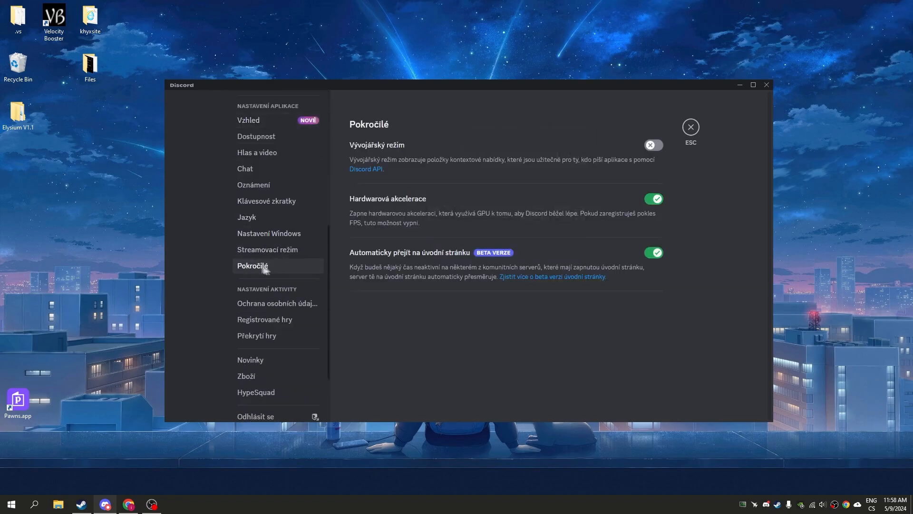
pyautogui.moveTo(379, 208)
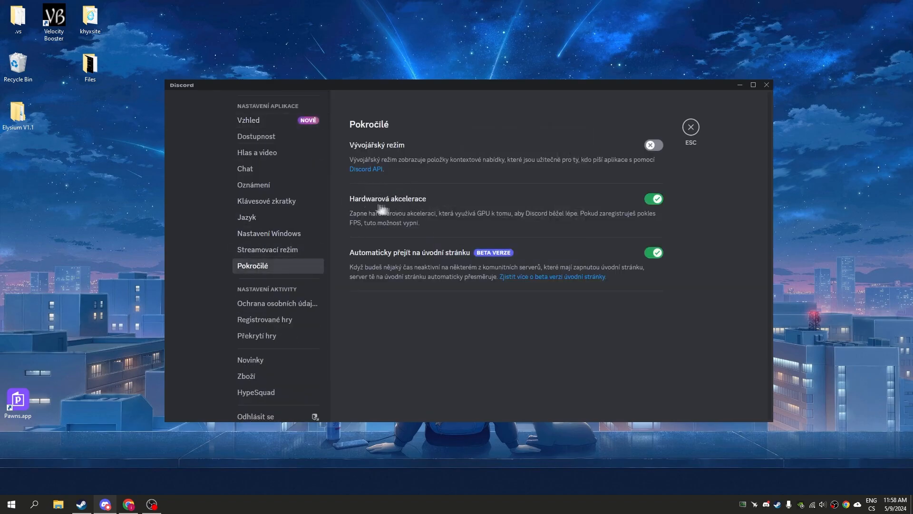
pyautogui.click(652, 198)
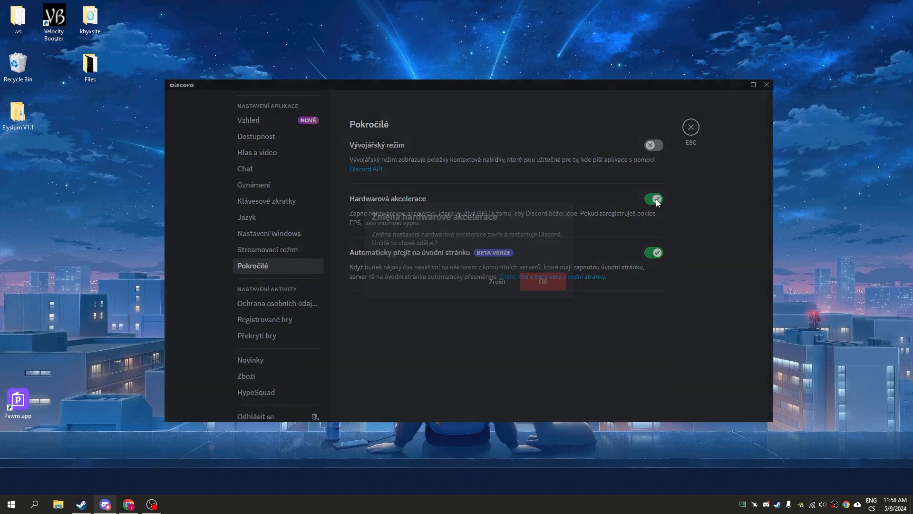
pyautogui.click(542, 281)
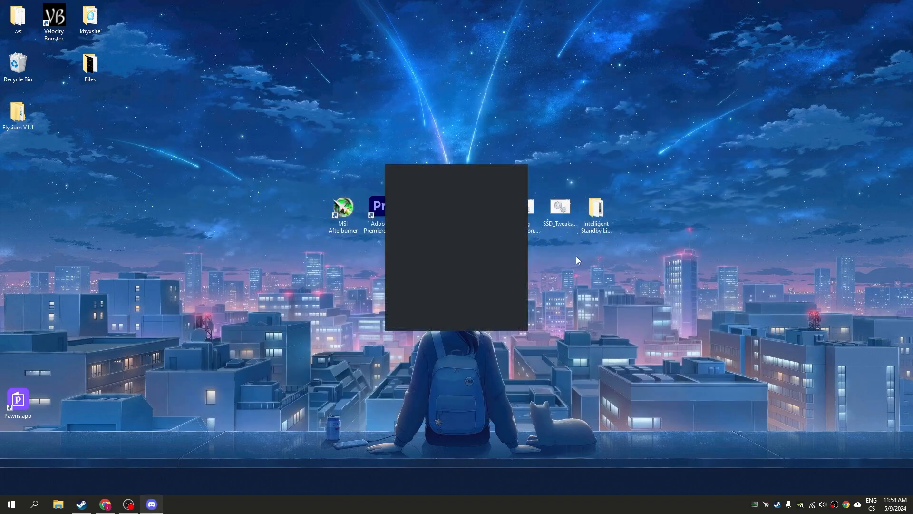